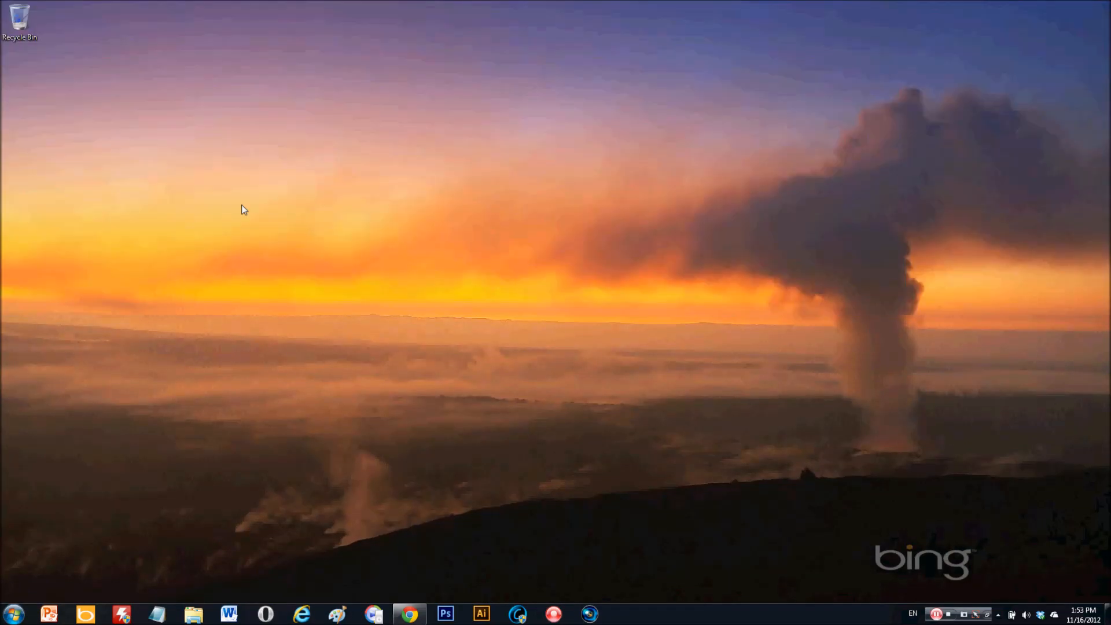
mouse_move(249, 463)
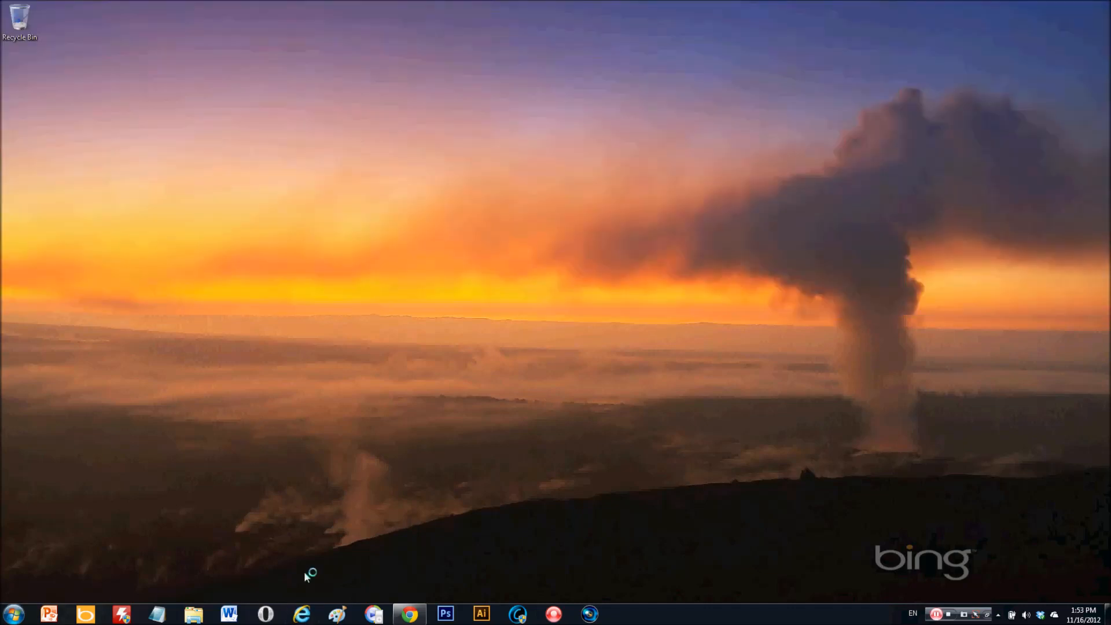
- Launch Internet Explorer from the taskbar so it opens on the Bing home page
click(302, 614)
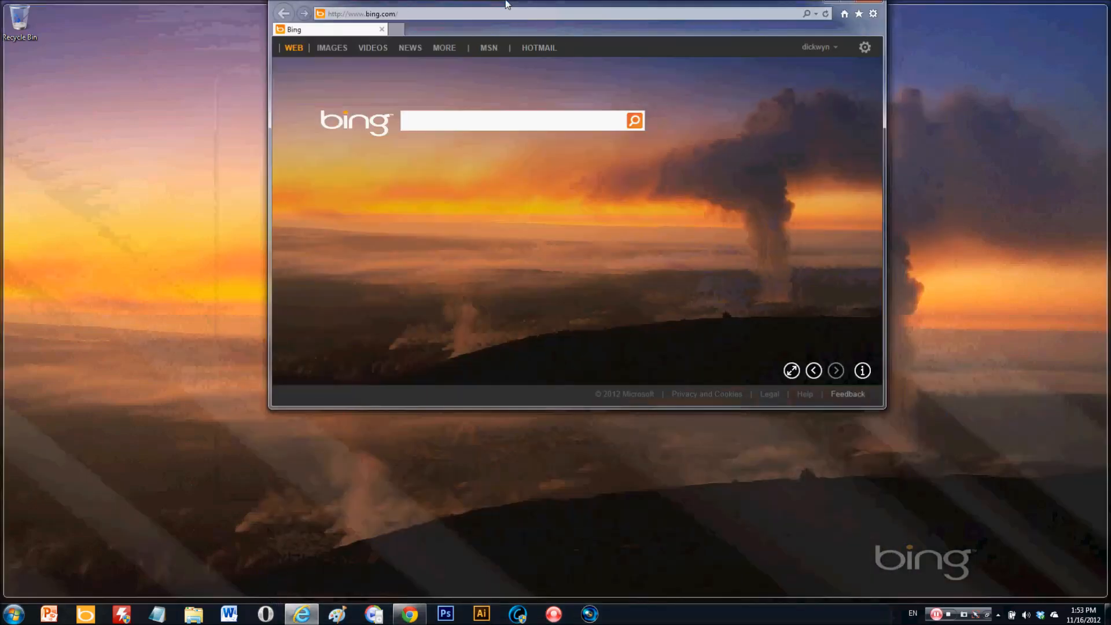
- Maximize IE and open the frequent-site tabs (blog, Facebook, Google+, YouTube), returning to Bing
click(858, 12)
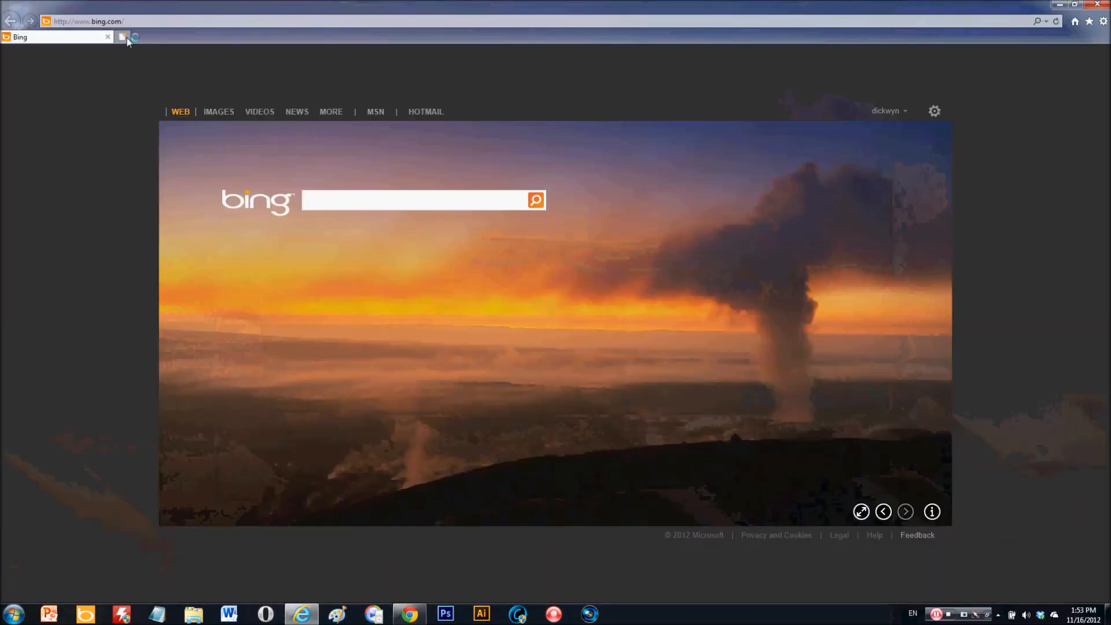
click(124, 37)
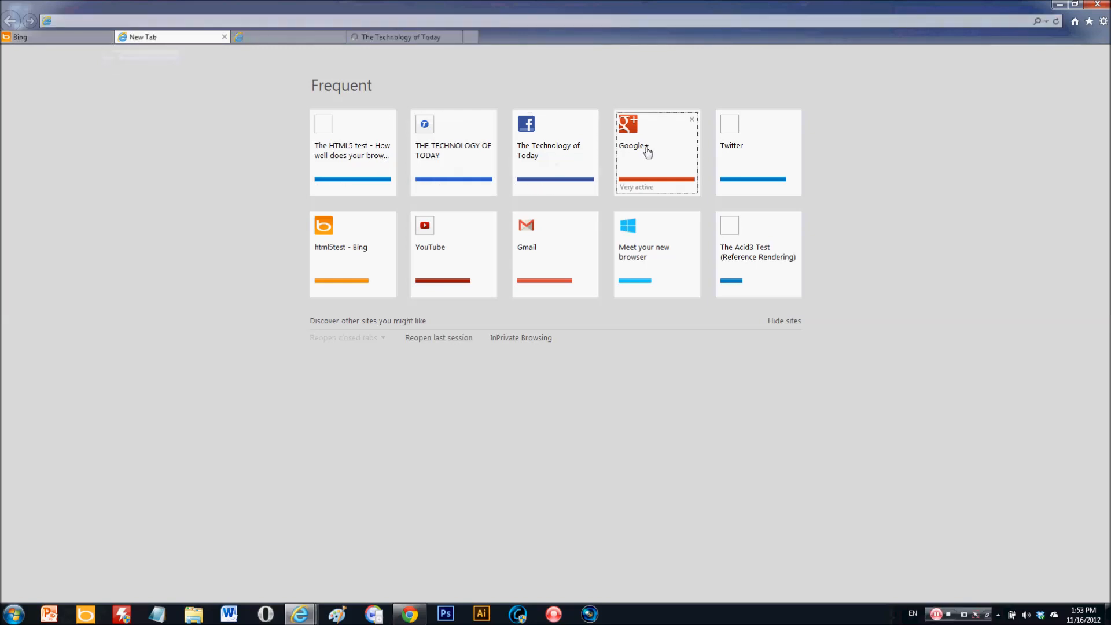
mouse_move(458, 251)
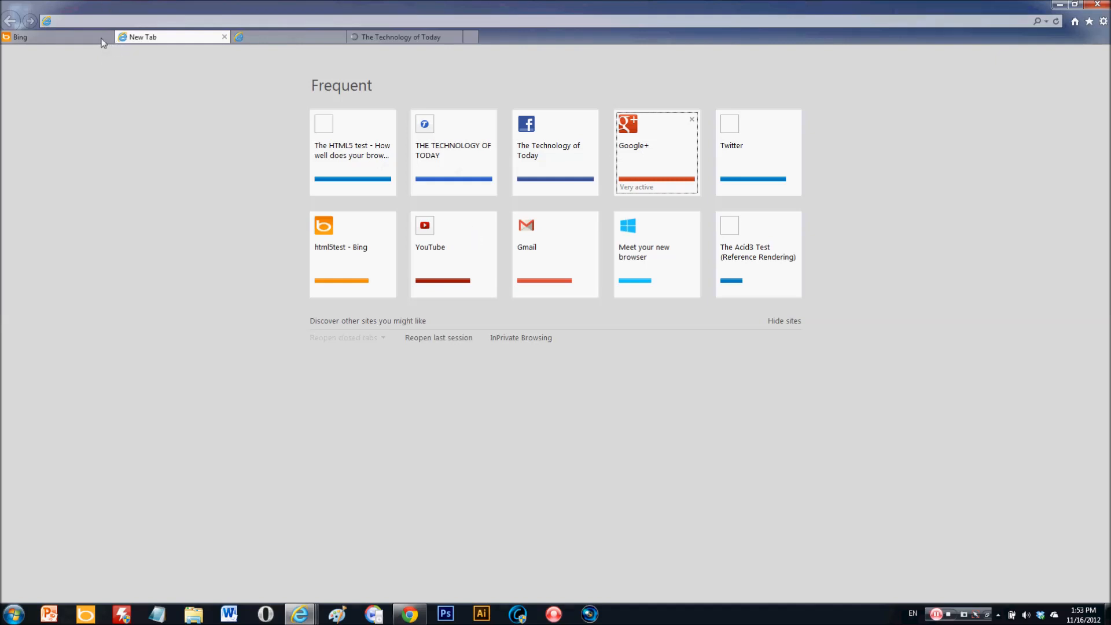
click(36, 37)
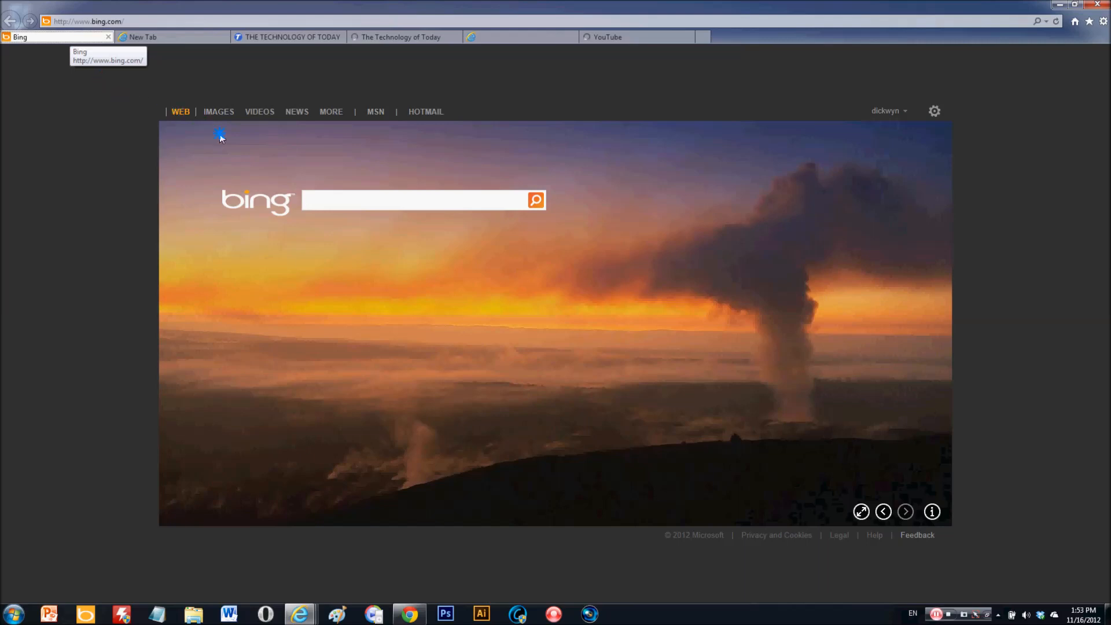
mouse_move(84, 44)
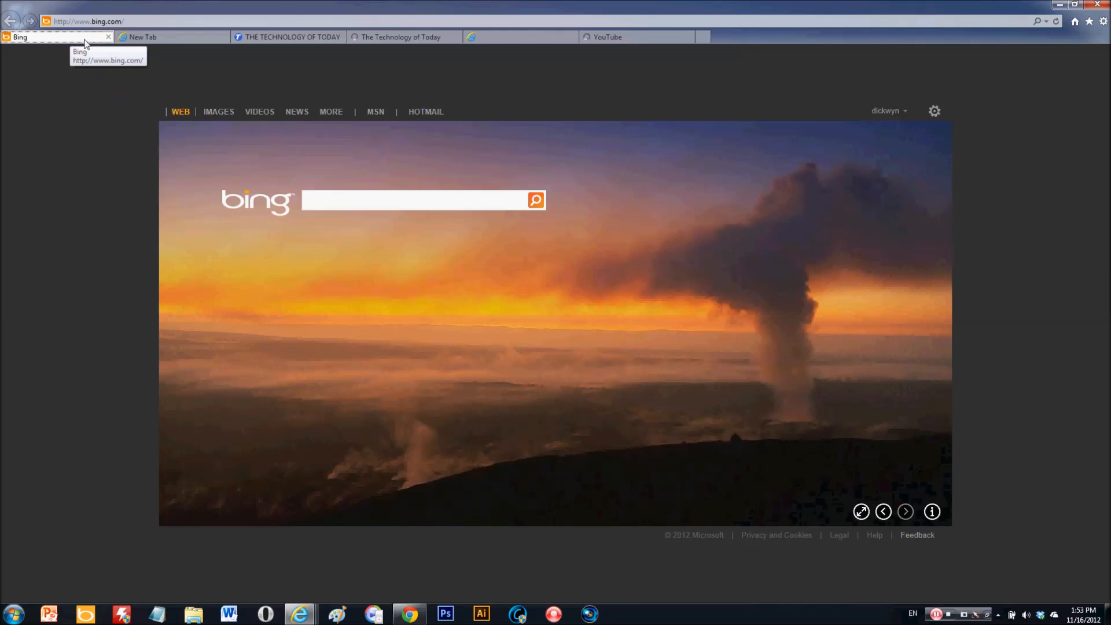
mouse_move(87, 66)
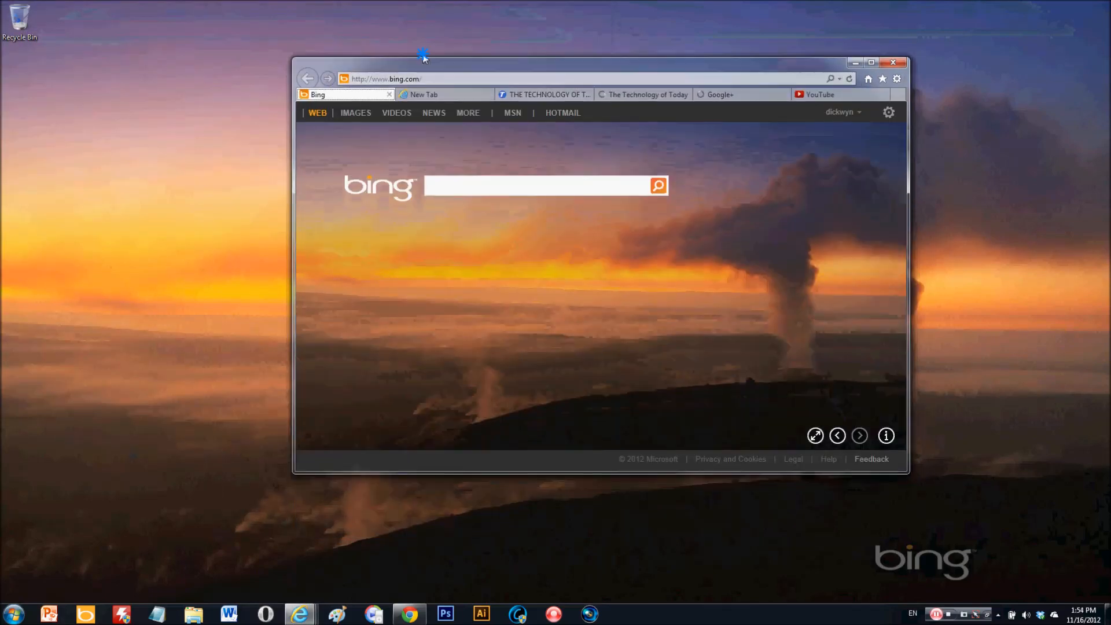
click(870, 62)
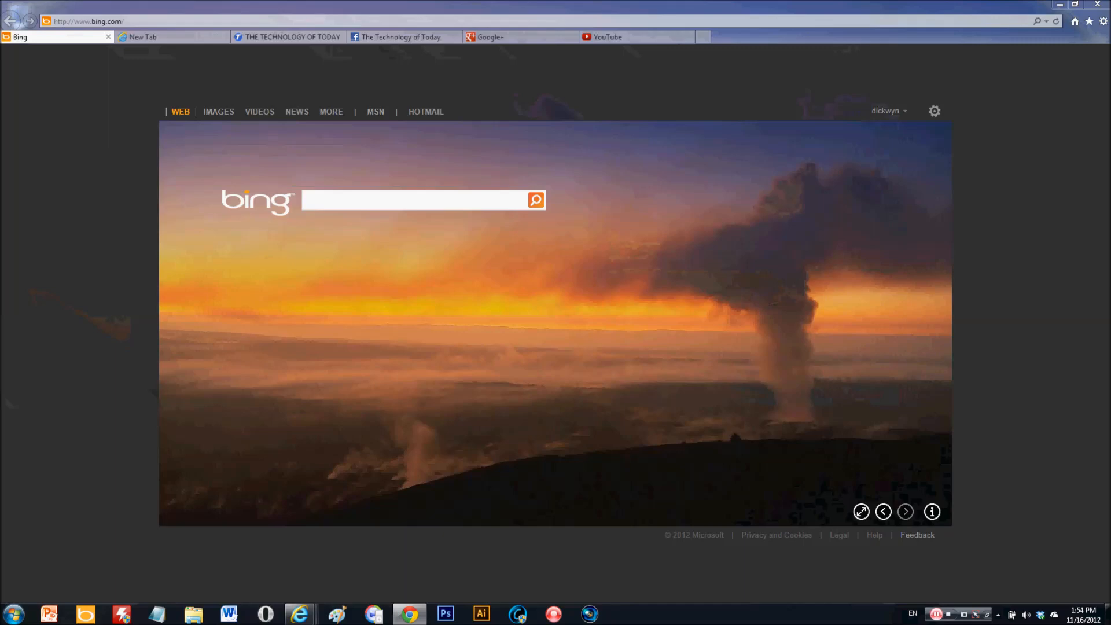
- View the Galaxy S III update article on the Technology of Today blog and close it
click(287, 37)
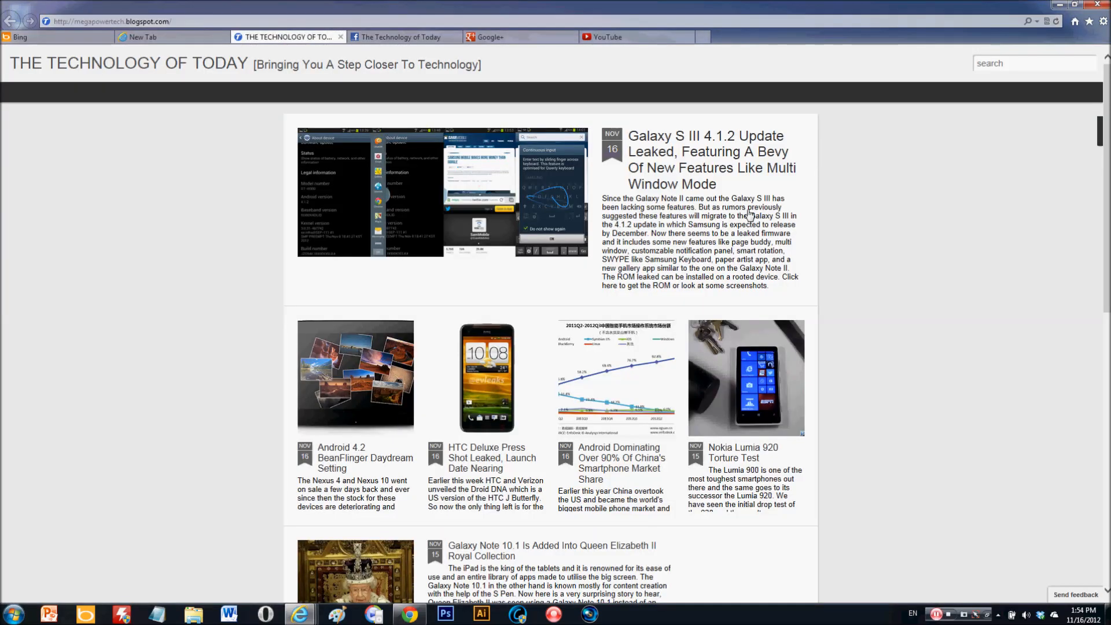
mouse_move(904, 172)
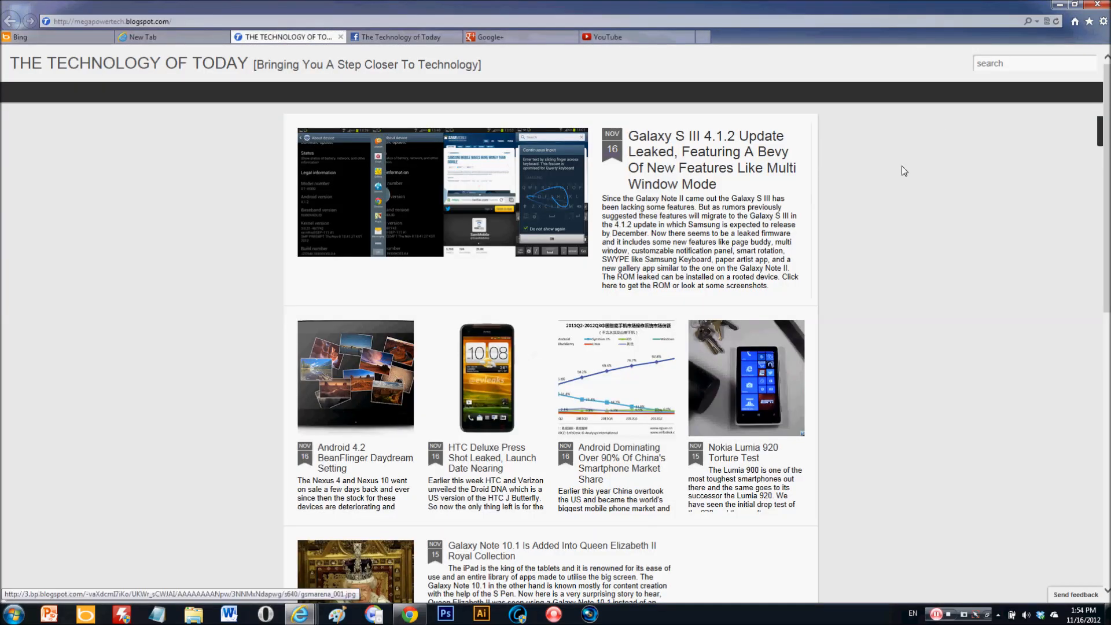
click(440, 193)
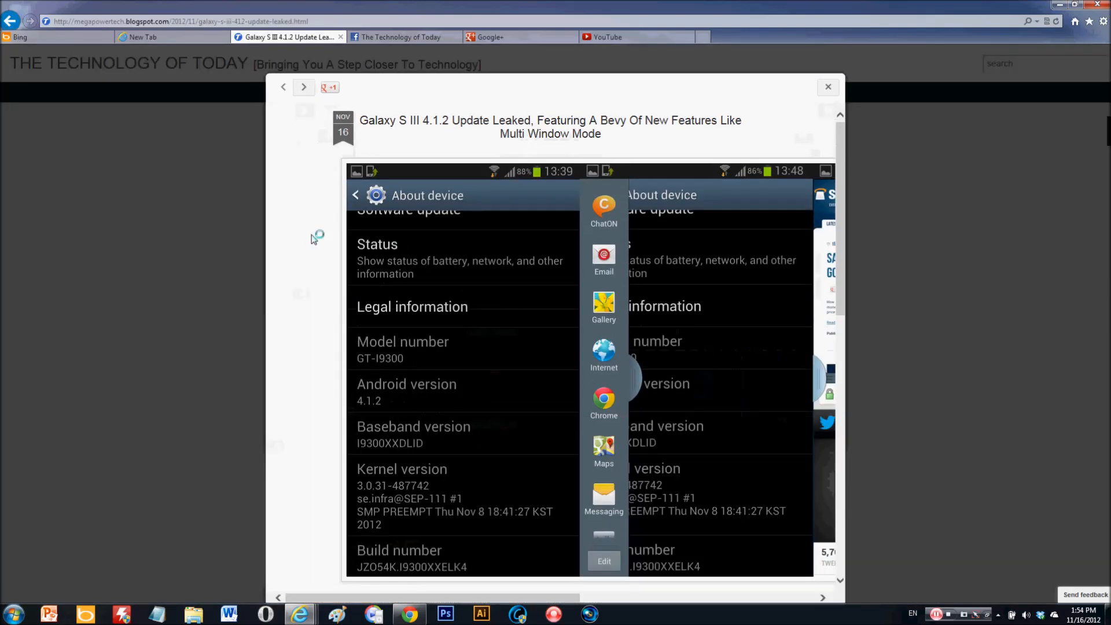
scroll(down, 3)
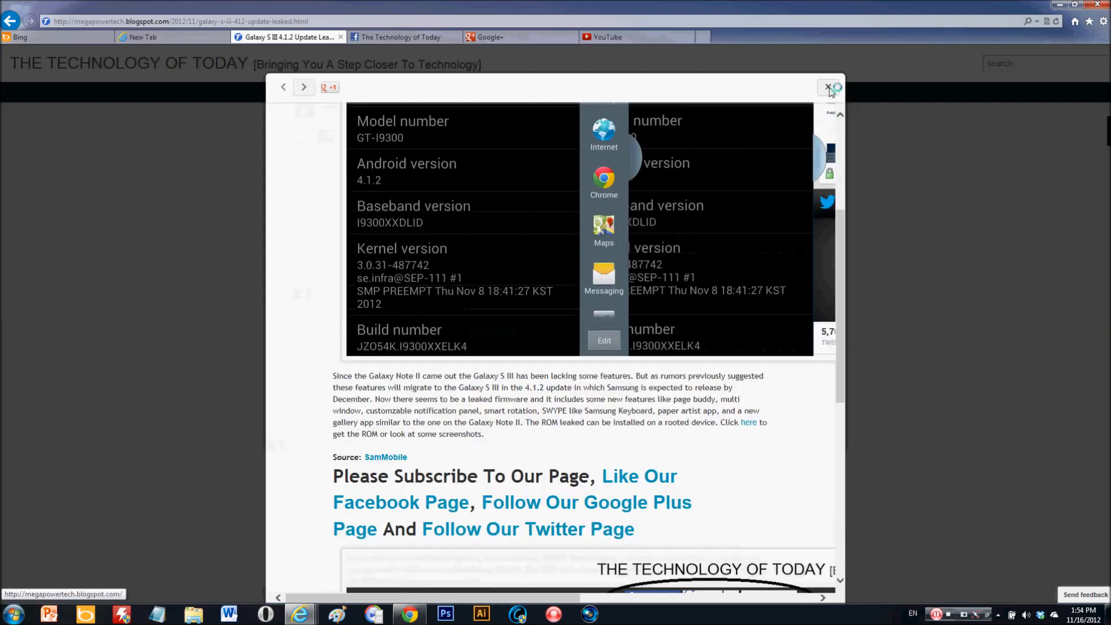
click(828, 87)
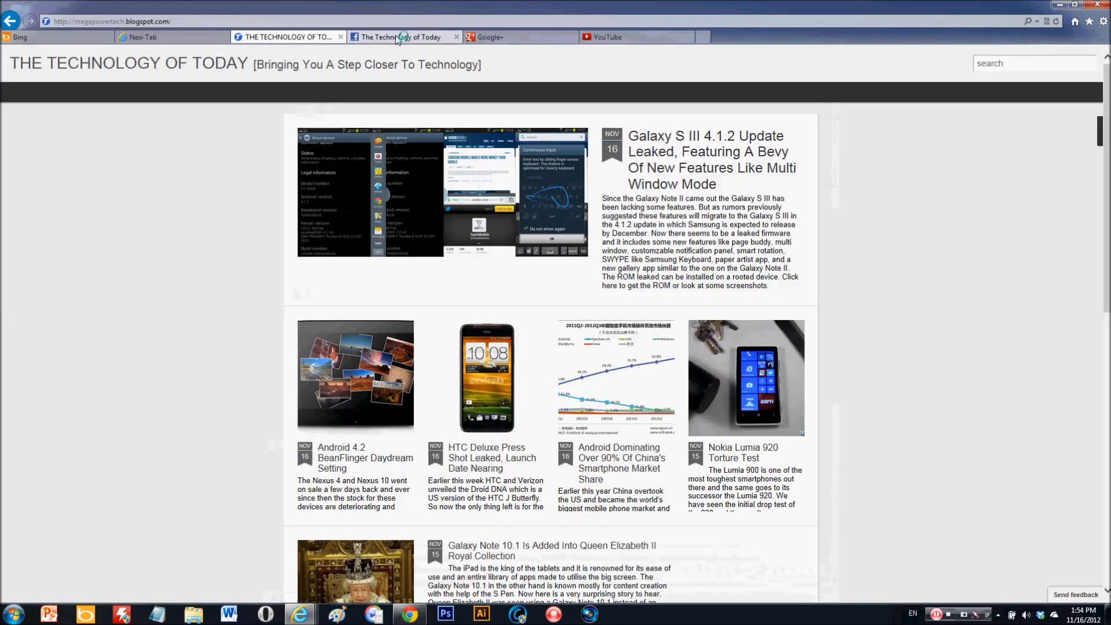
- Switch to the blog's Facebook page and bring up the YouTube channel screenshot photo
click(340, 36)
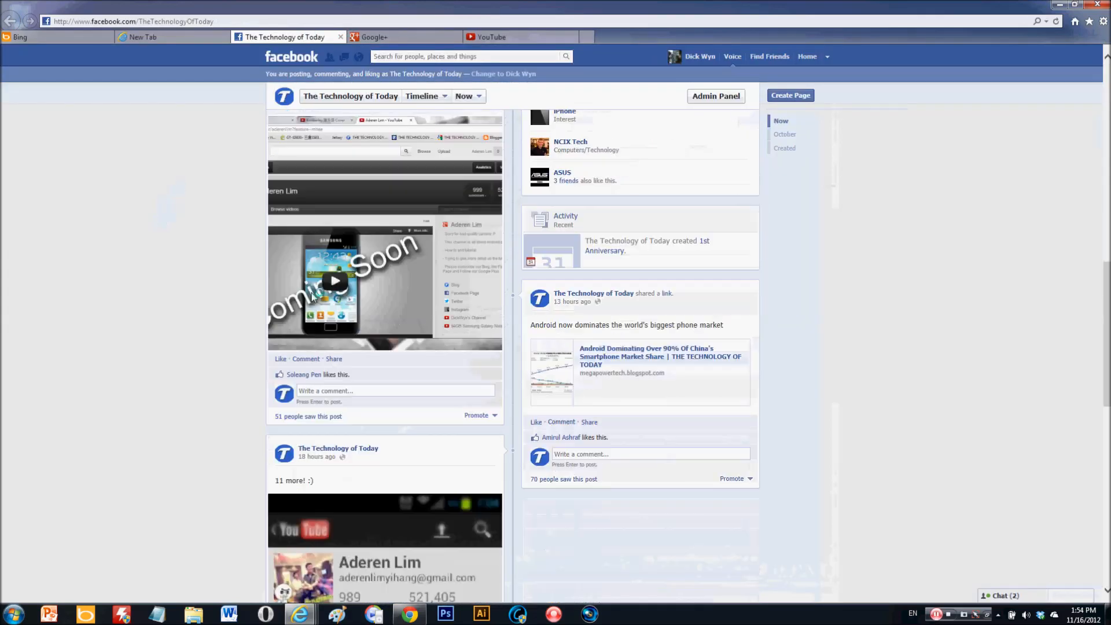
mouse_move(227, 276)
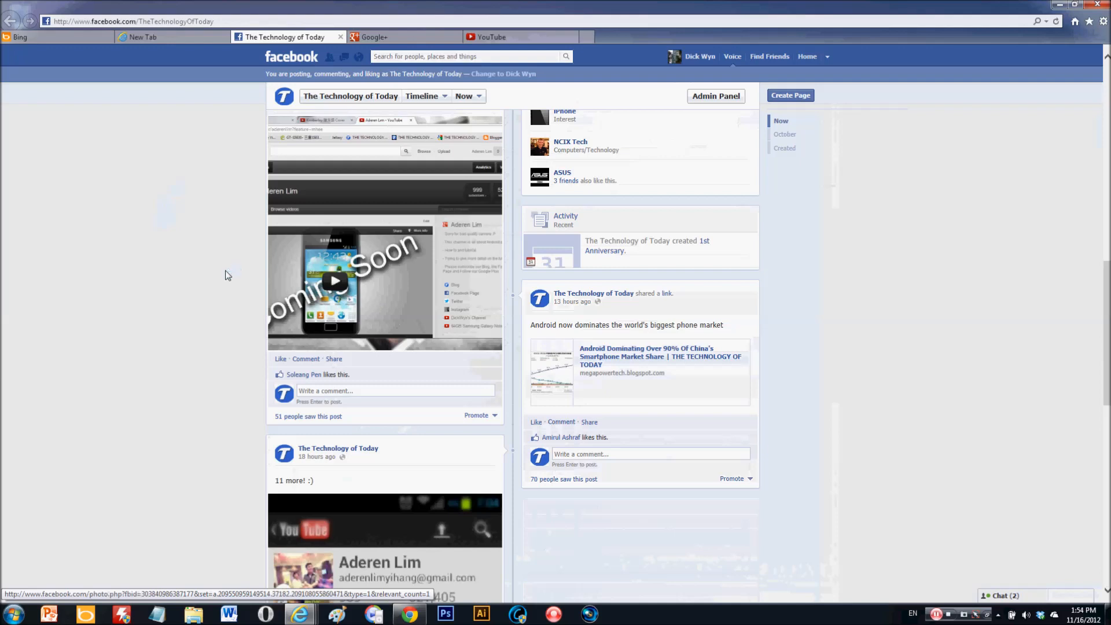
scroll(up, 3)
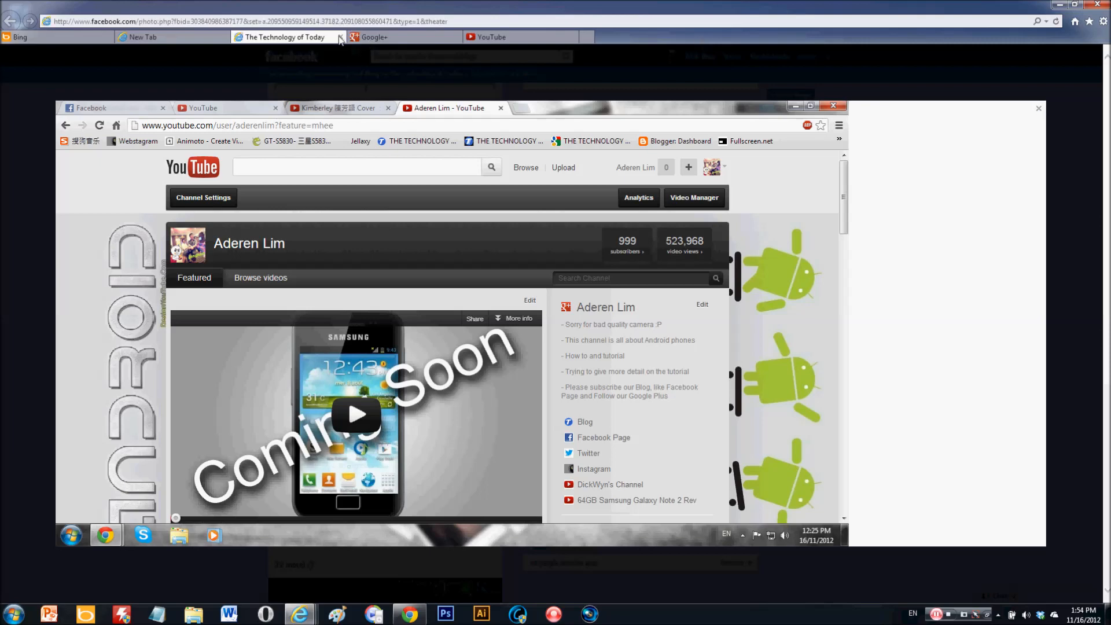
- Close the photo, view Google+ and close the Facebook tab
click(283, 38)
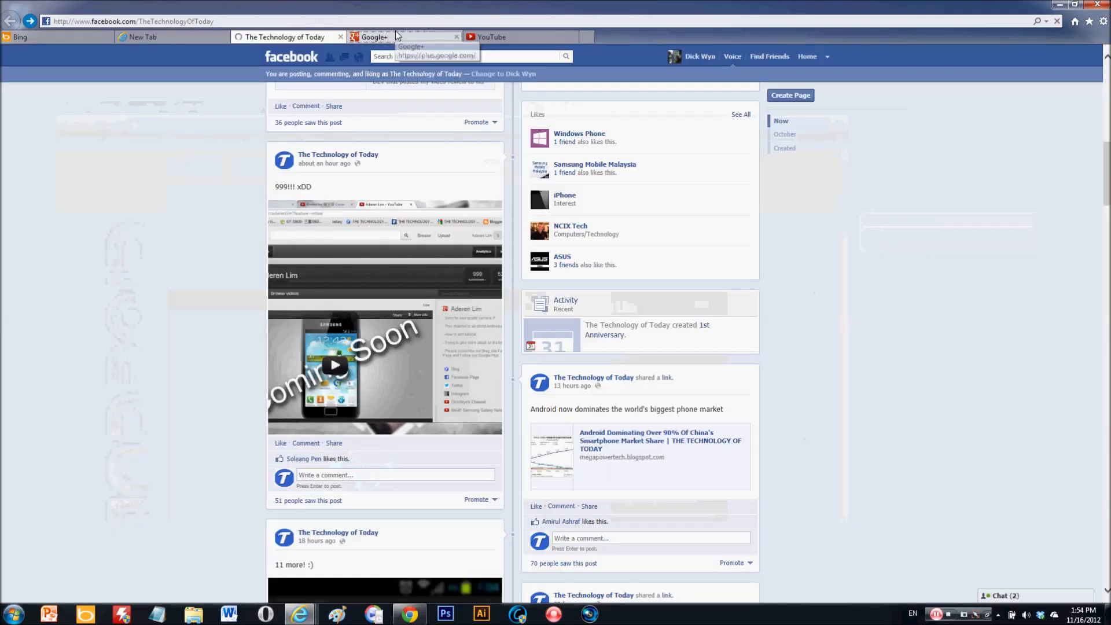
click(375, 37)
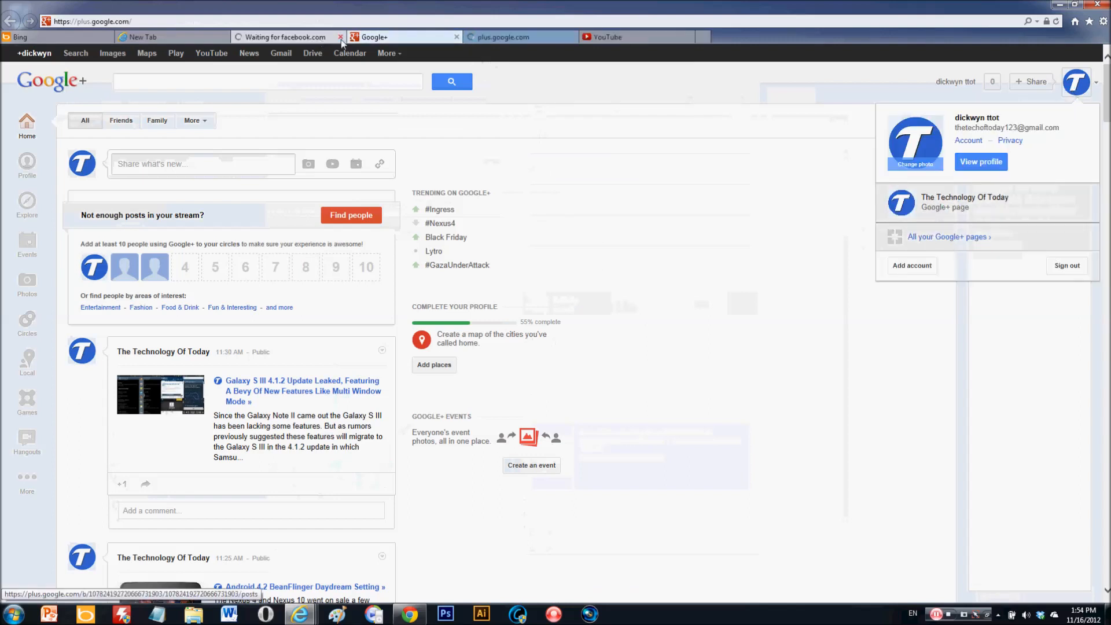
click(339, 37)
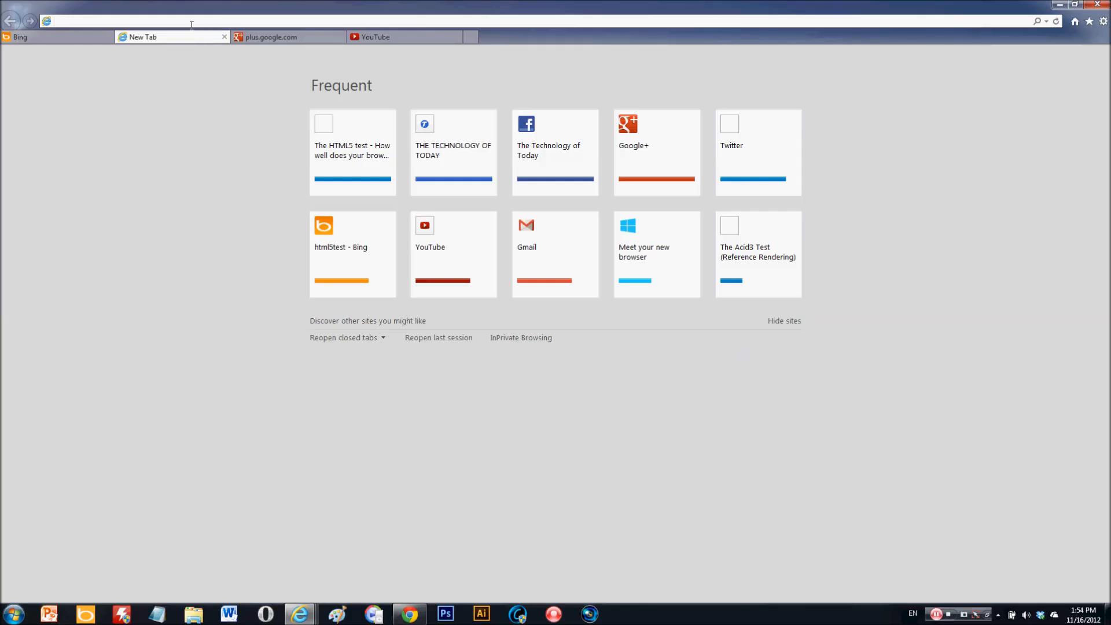
- Load thevege.com in a new tab, then return to the Bing tab
text(theverge.com/)
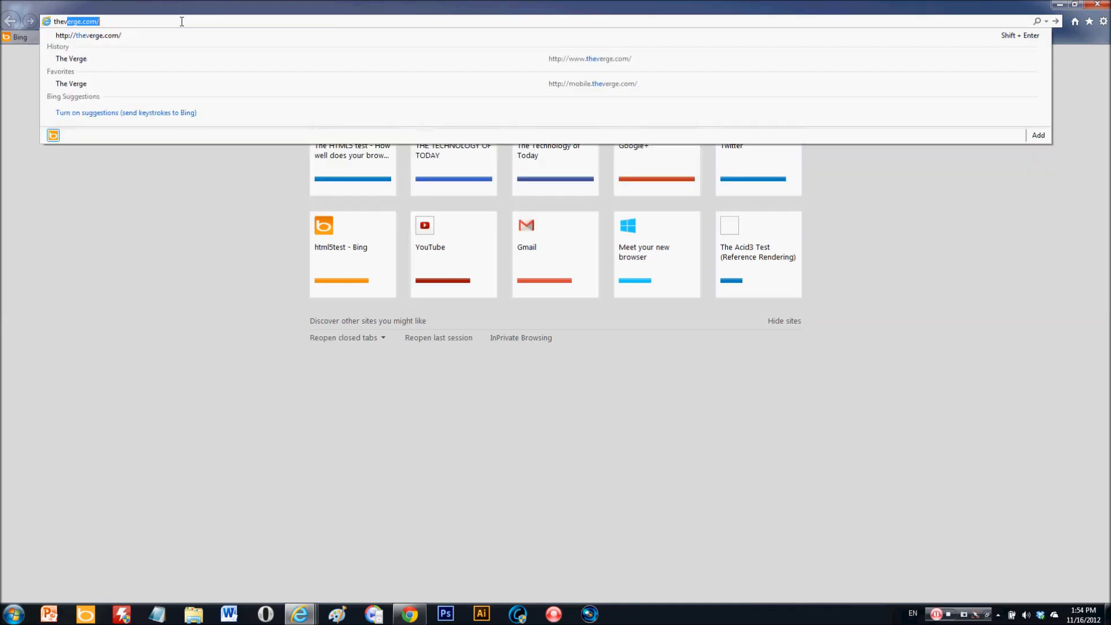
text(thevege.com)
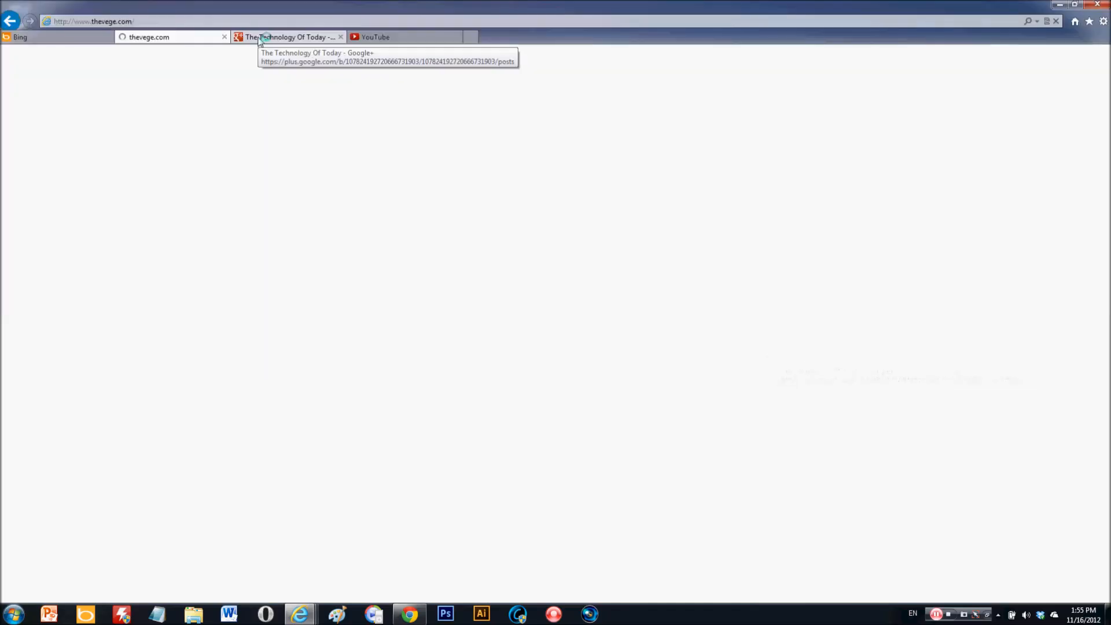
click(20, 37)
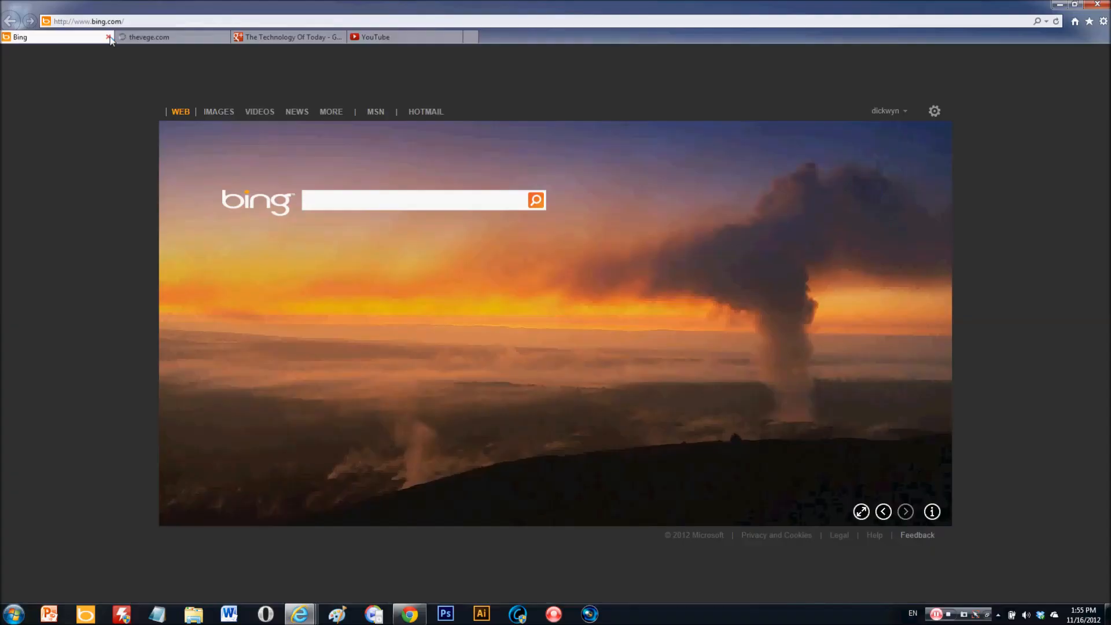
- Close the Bing tab and scroll through the Technology Of Today Google+ page
click(109, 38)
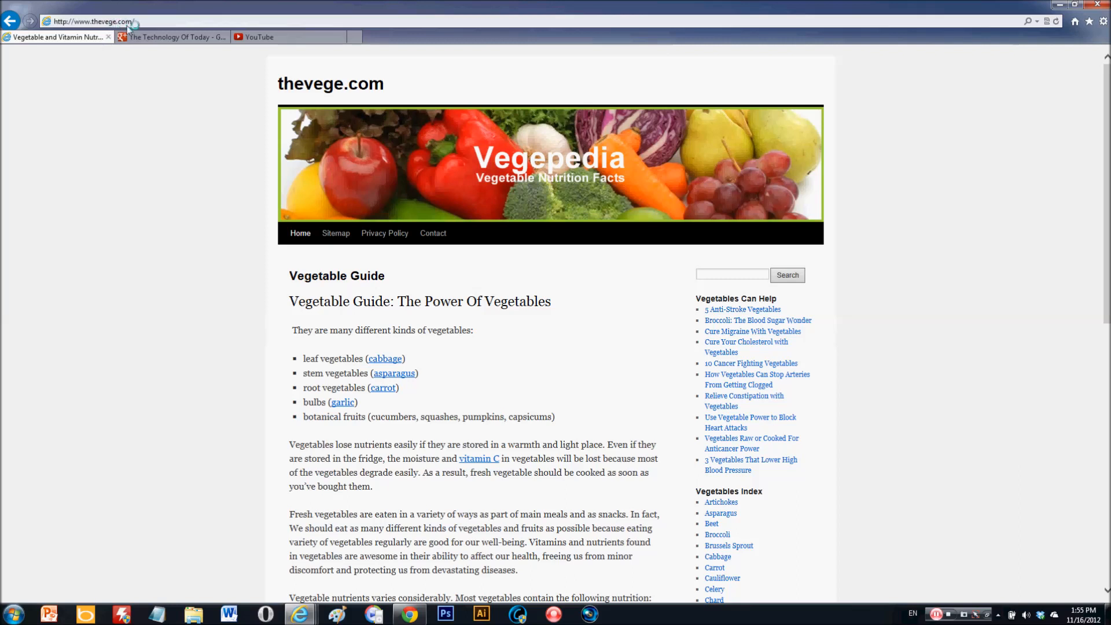
click(84, 21)
text(r)
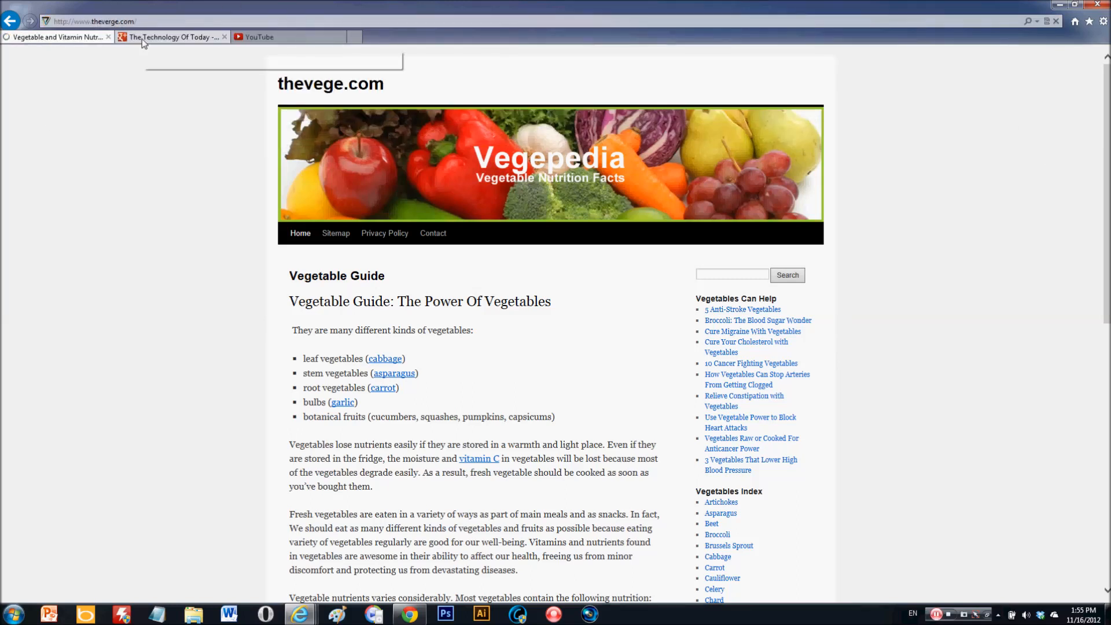
mouse_move(173, 37)
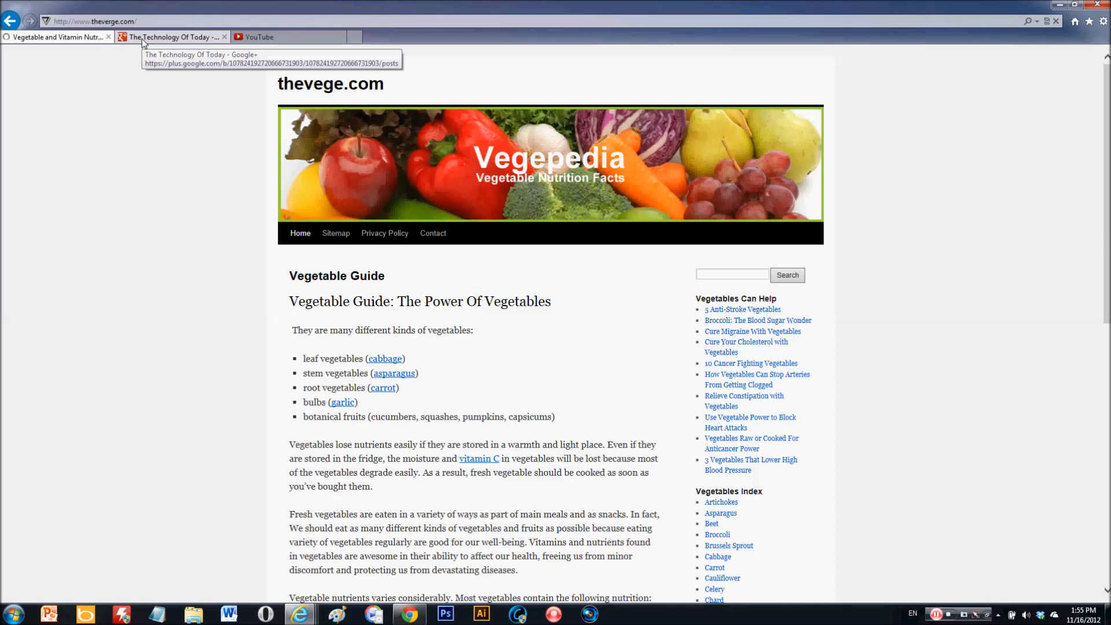
click(170, 37)
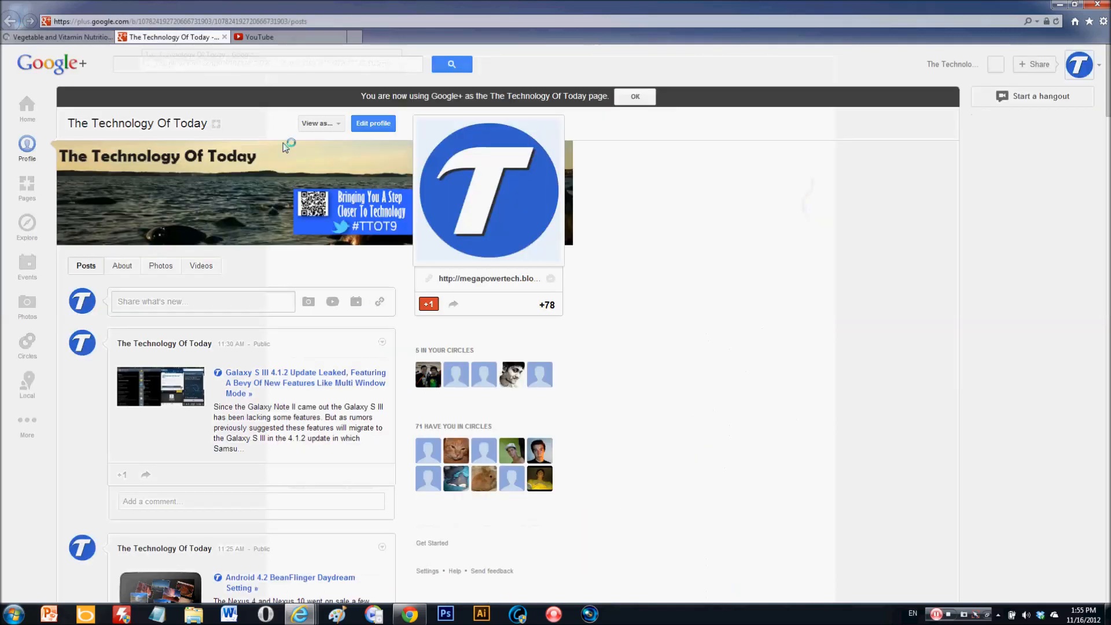
mouse_move(712, 234)
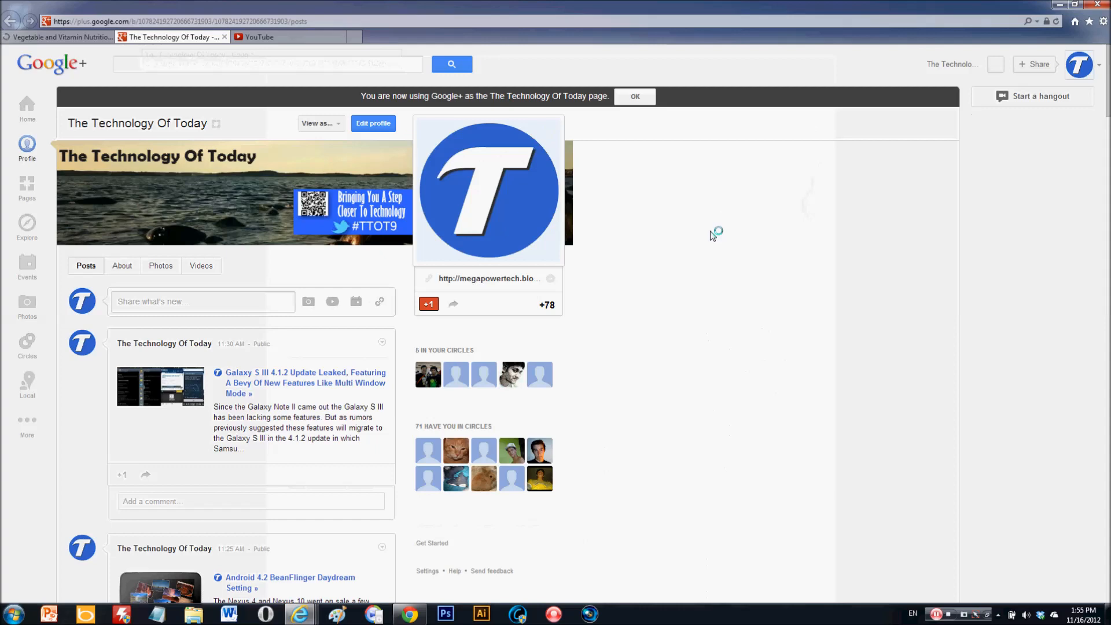
scroll(down, 3)
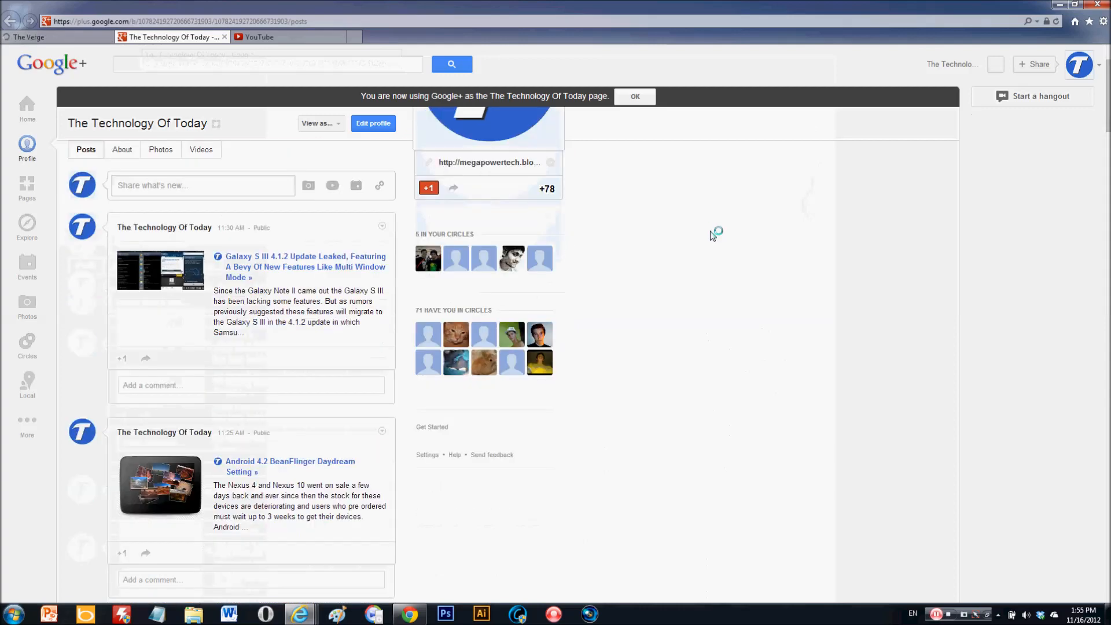
scroll(down, 3)
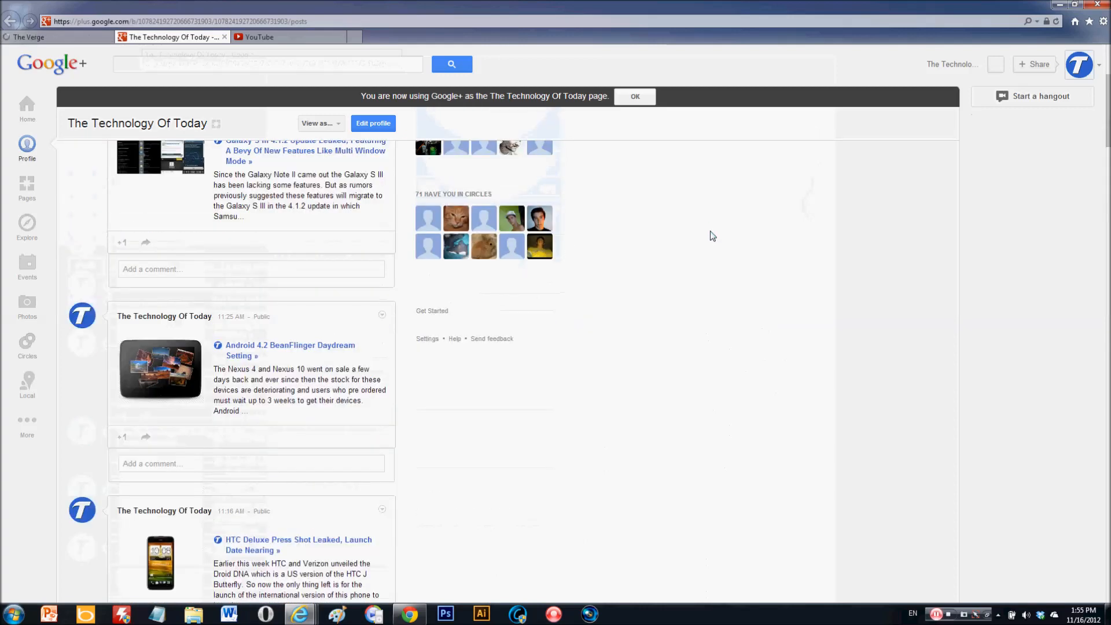
mouse_move(510, 193)
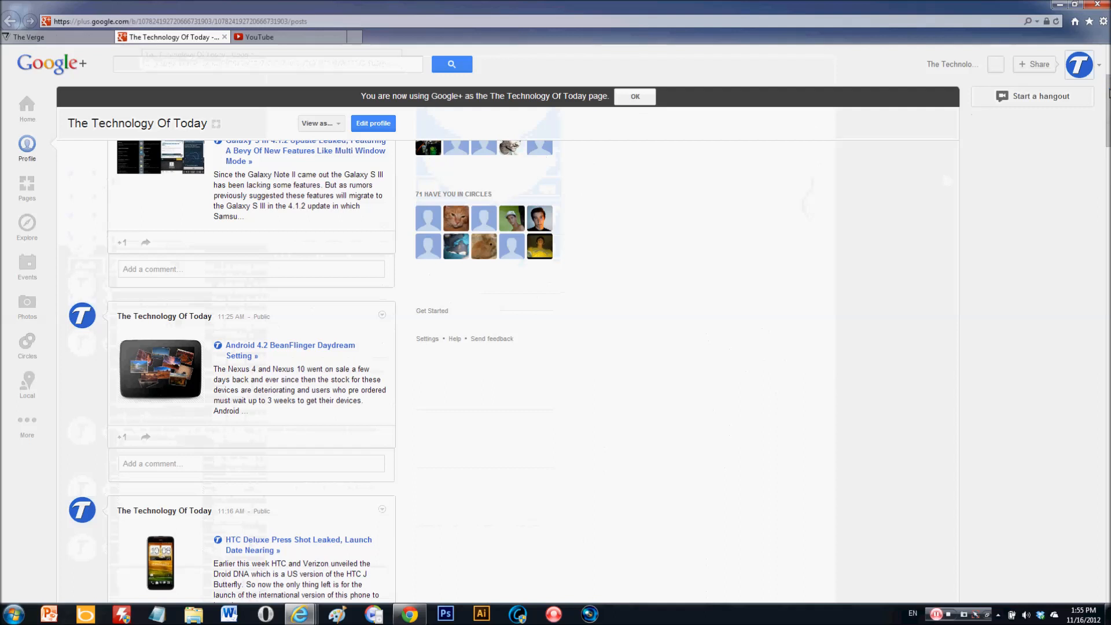
mouse_move(354, 36)
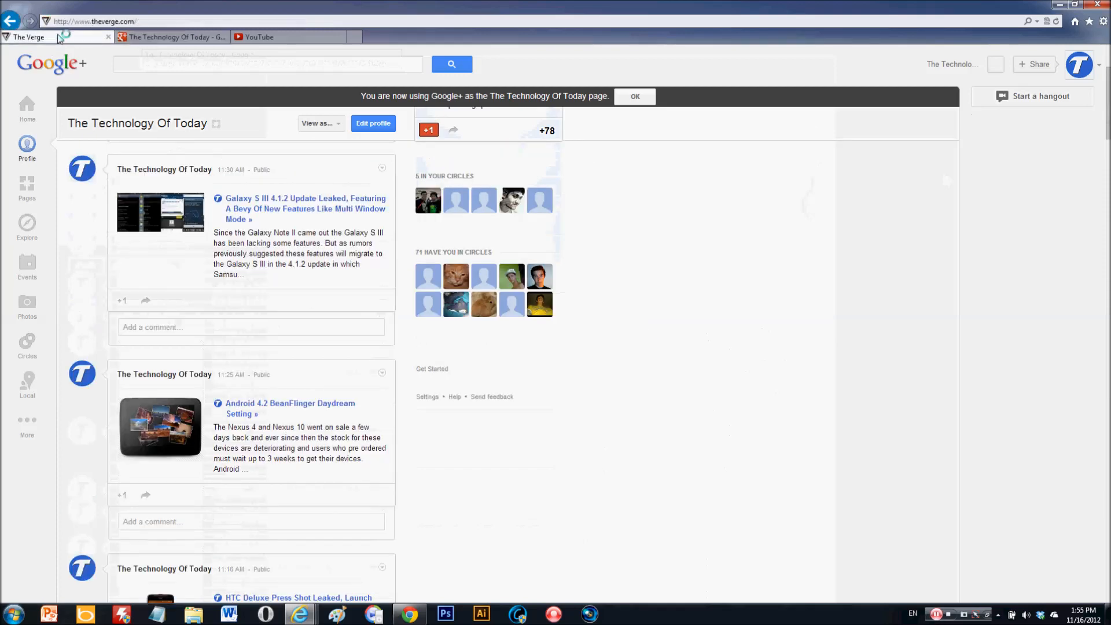
- Scroll The Verge homepage, revisit Google+, then close it so YouTube subscriptions show
click(27, 37)
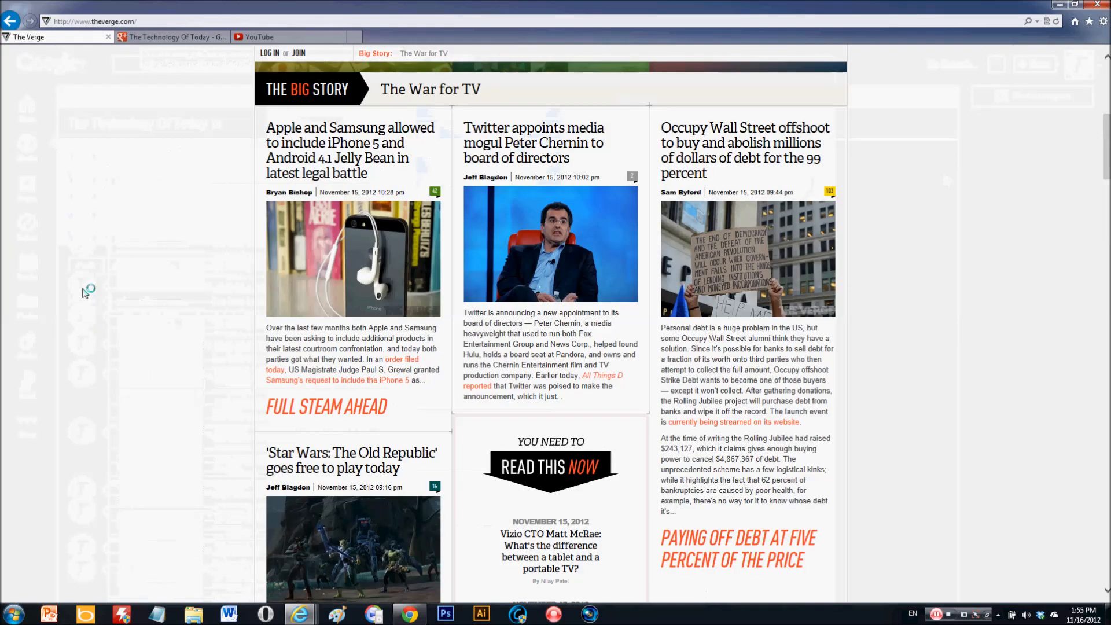
scroll(down, 3)
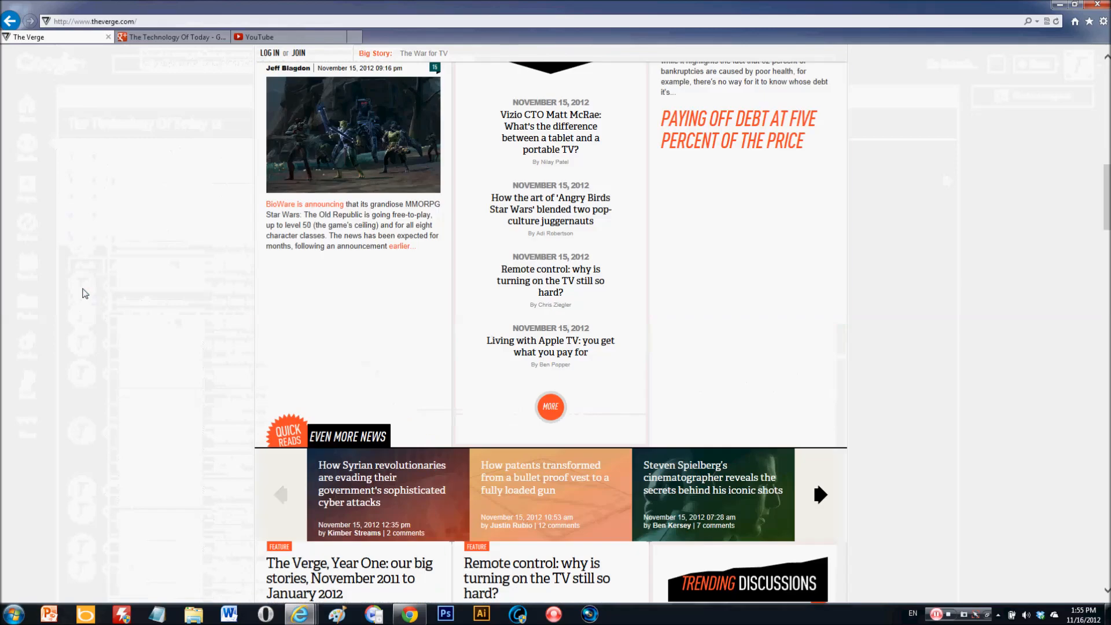
scroll(up, 3)
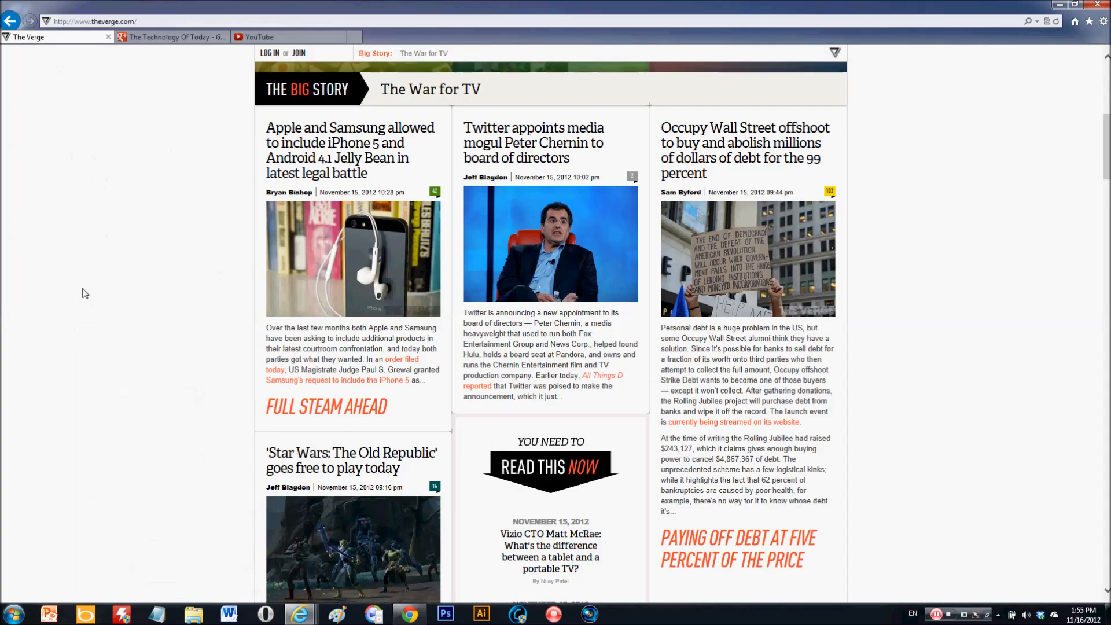
click(173, 37)
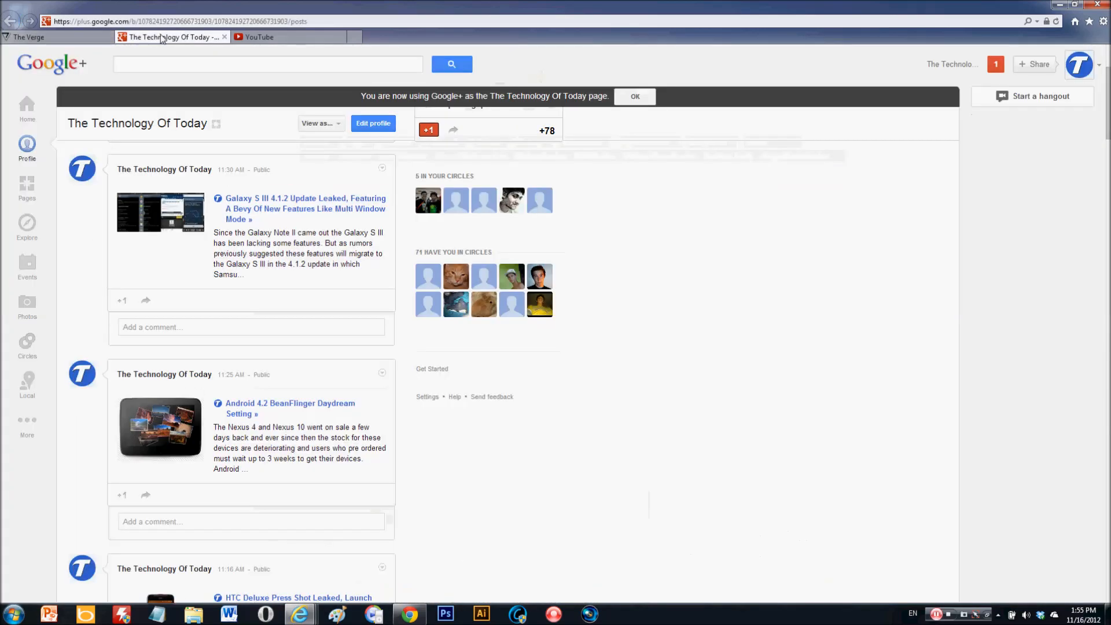
scroll(down, 3)
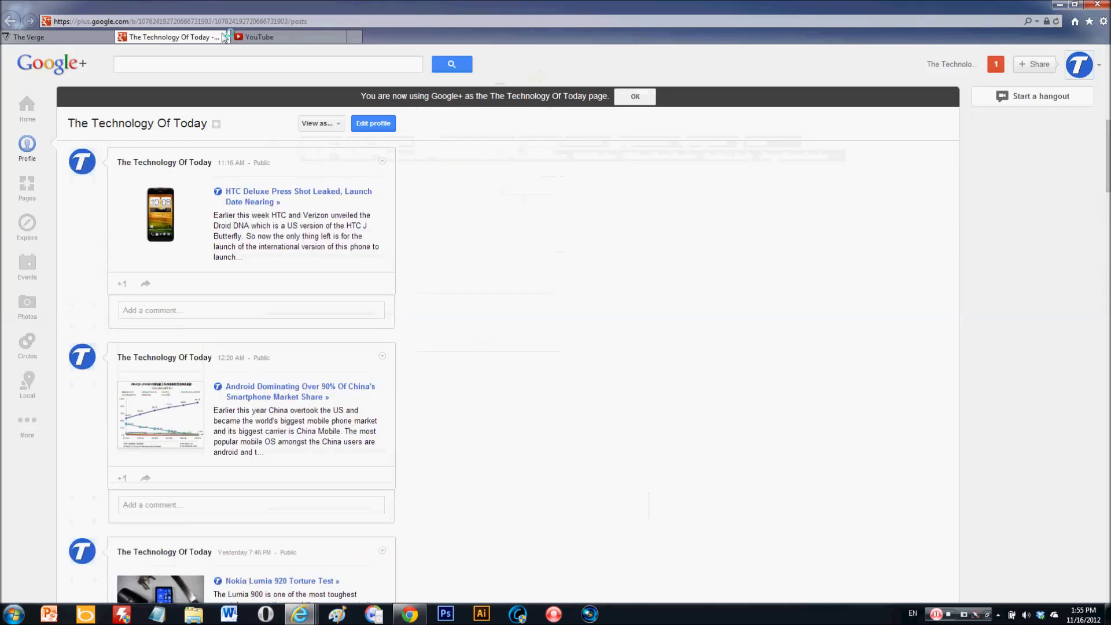
click(257, 37)
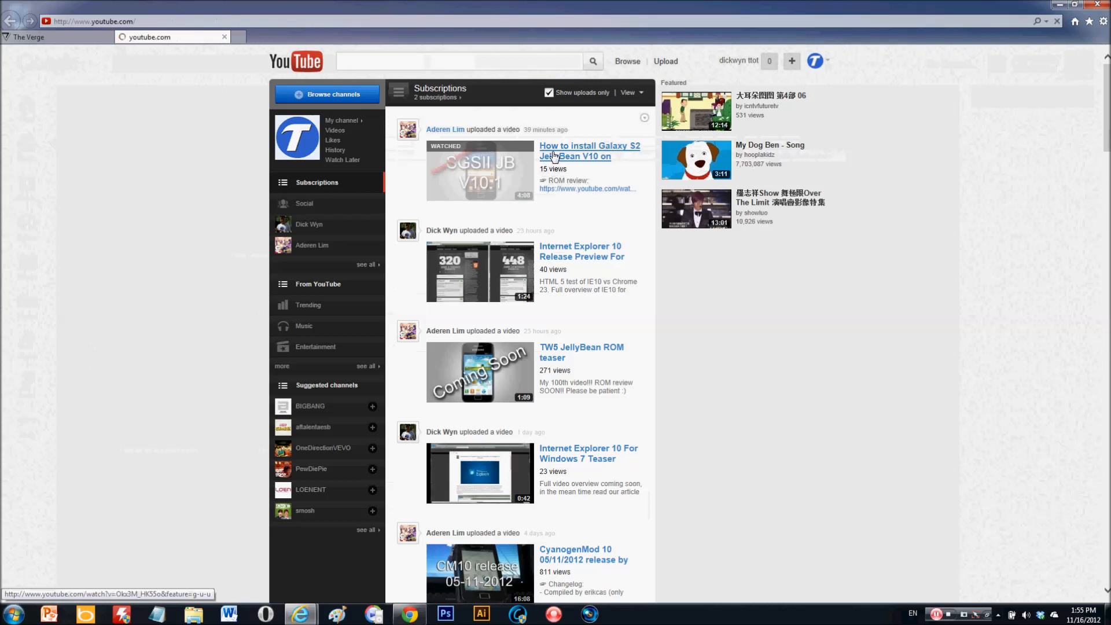
- Play the Galaxy S2 JellyBean V10 install video in the large player, then return to The Verge
click(589, 151)
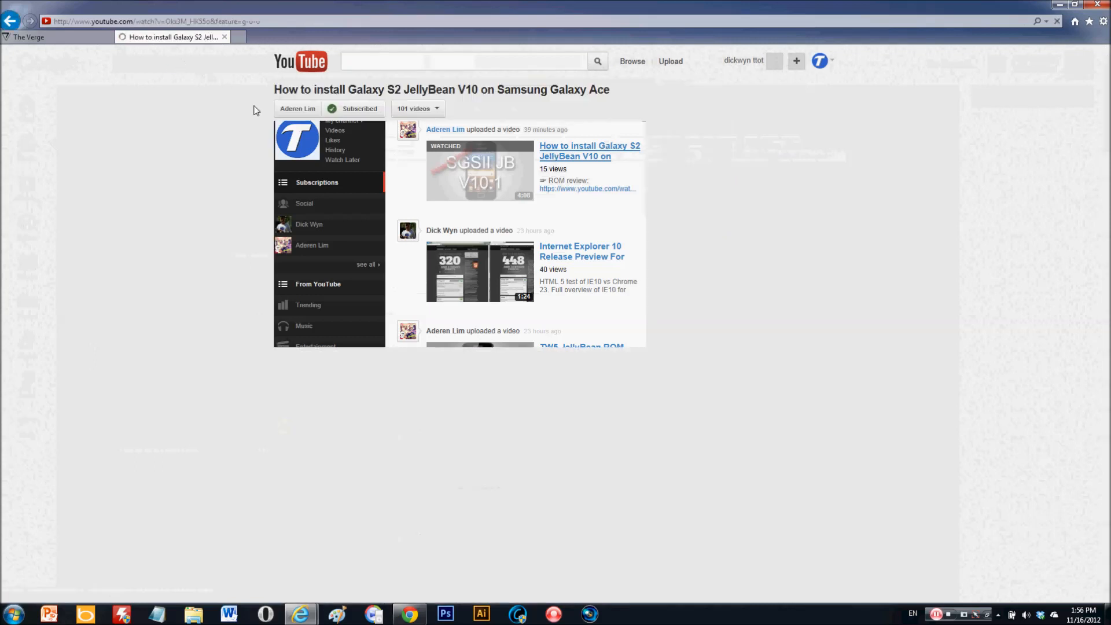
click(589, 150)
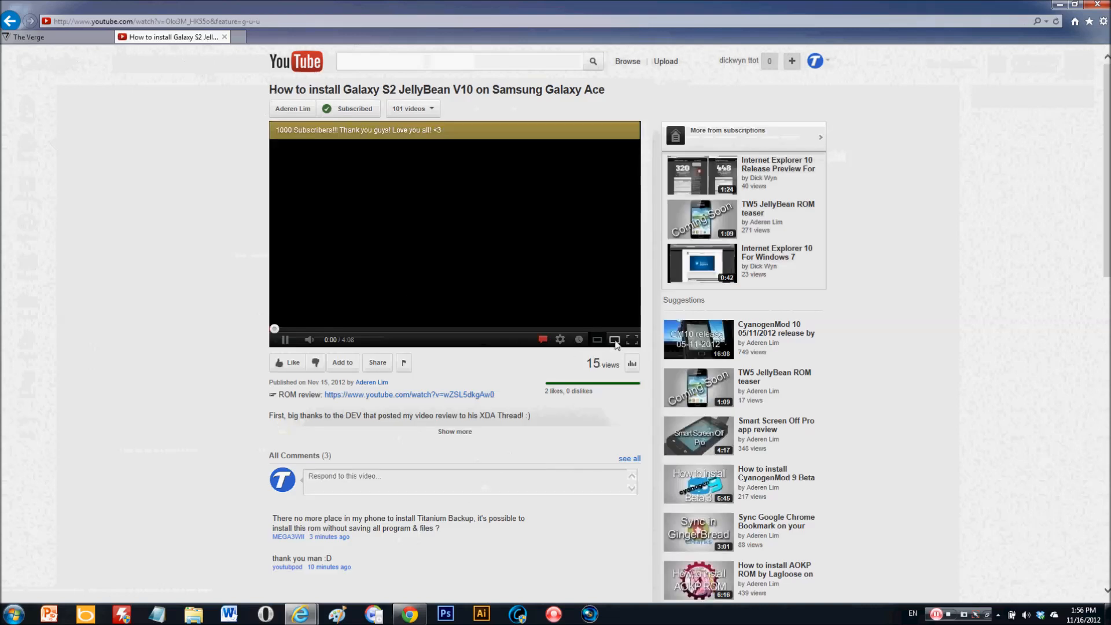
click(614, 340)
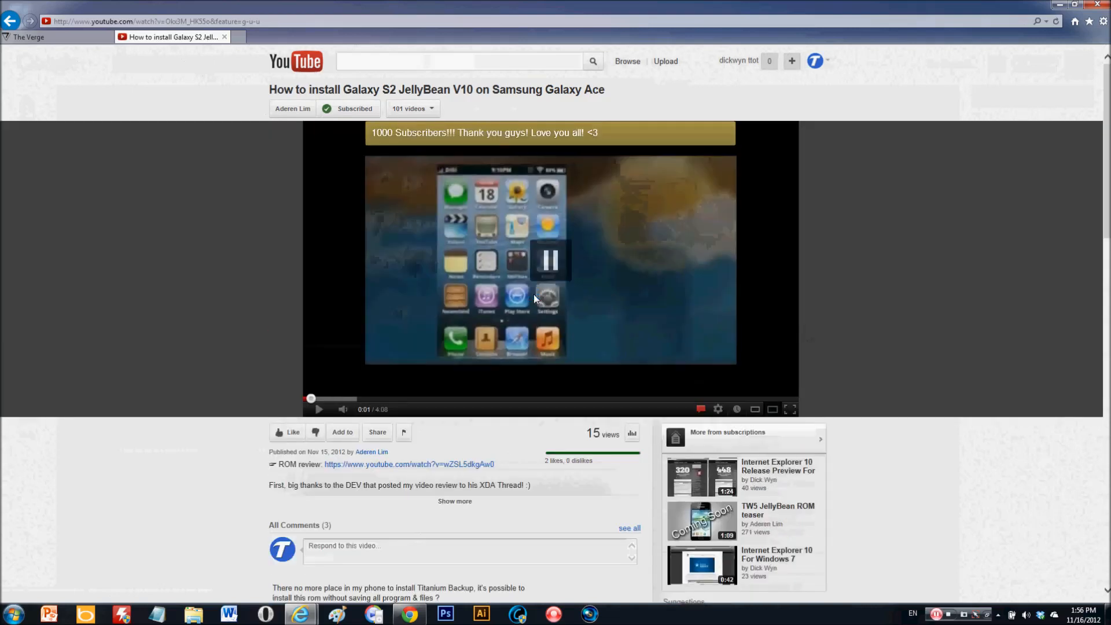
click(549, 260)
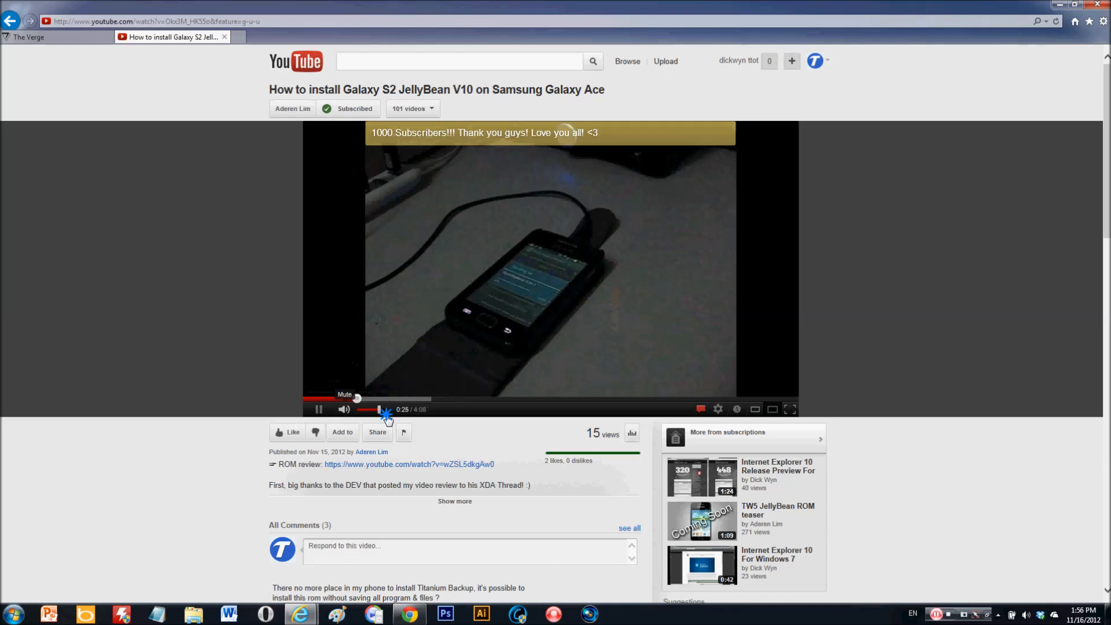
mouse_move(84, 119)
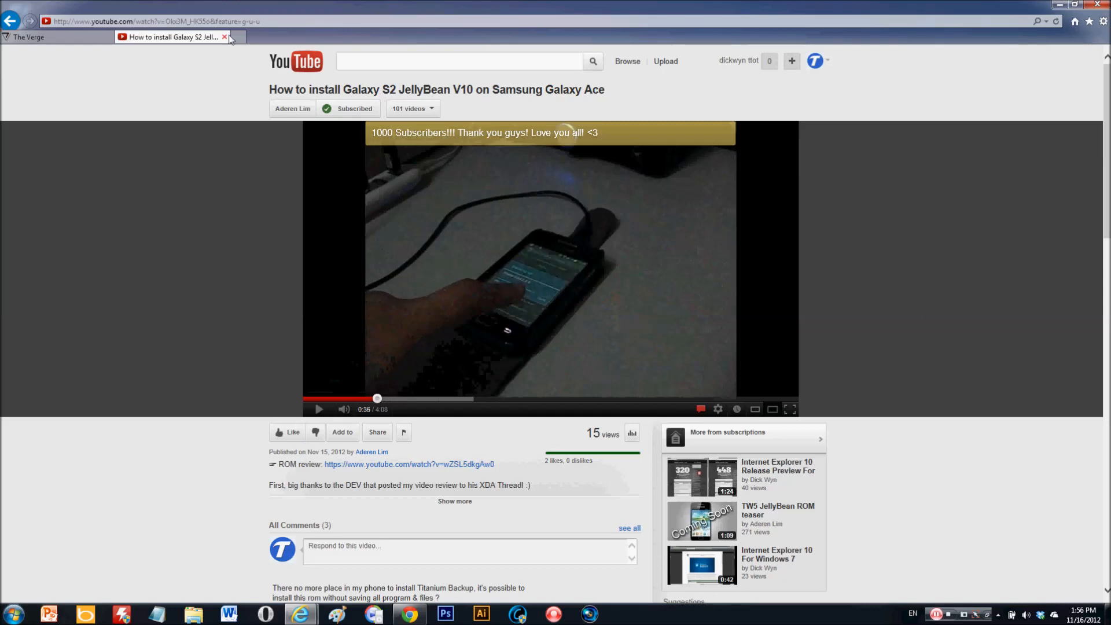
click(53, 37)
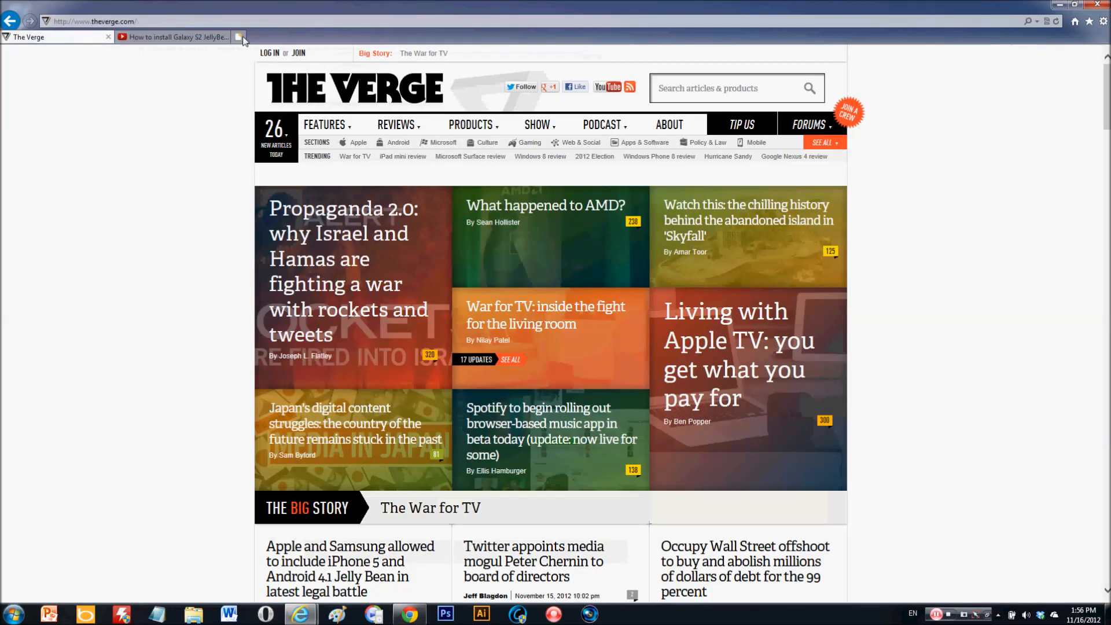
- Replace the tabs with a Bing search for sunspider and load the SunSpider JavaScript Benchmark page
click(241, 37)
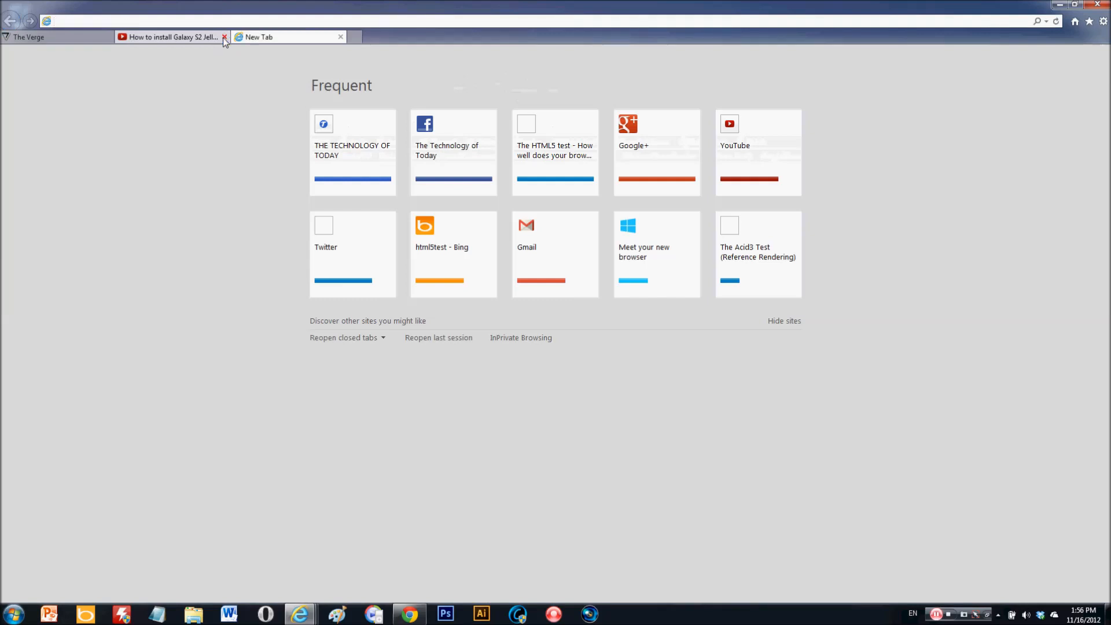
click(224, 36)
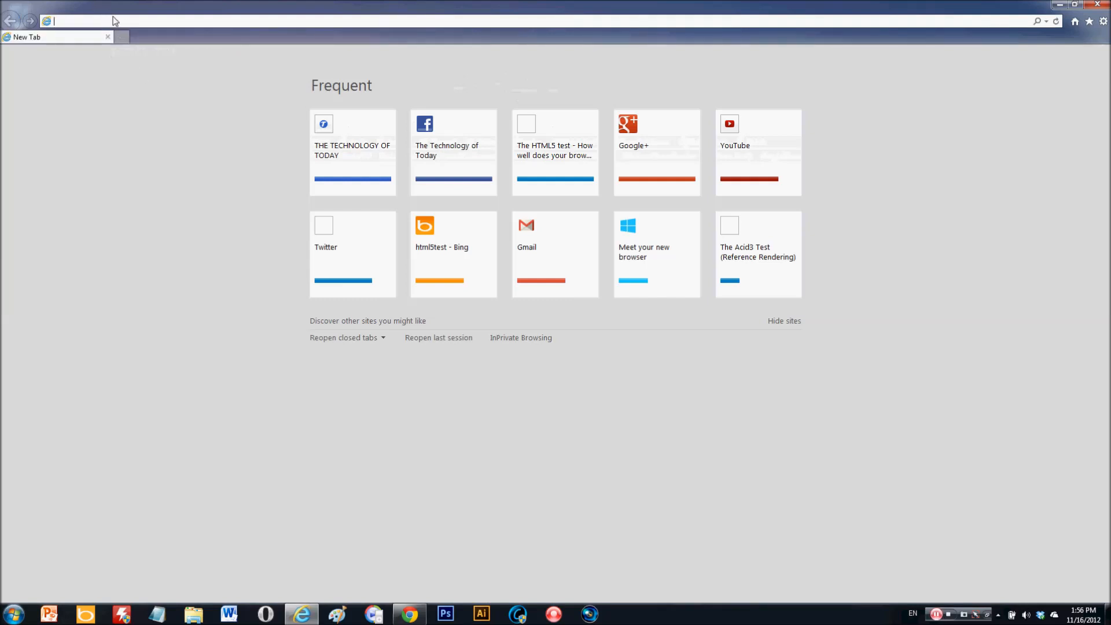
text(sunspider&src=IE-SearchBox)
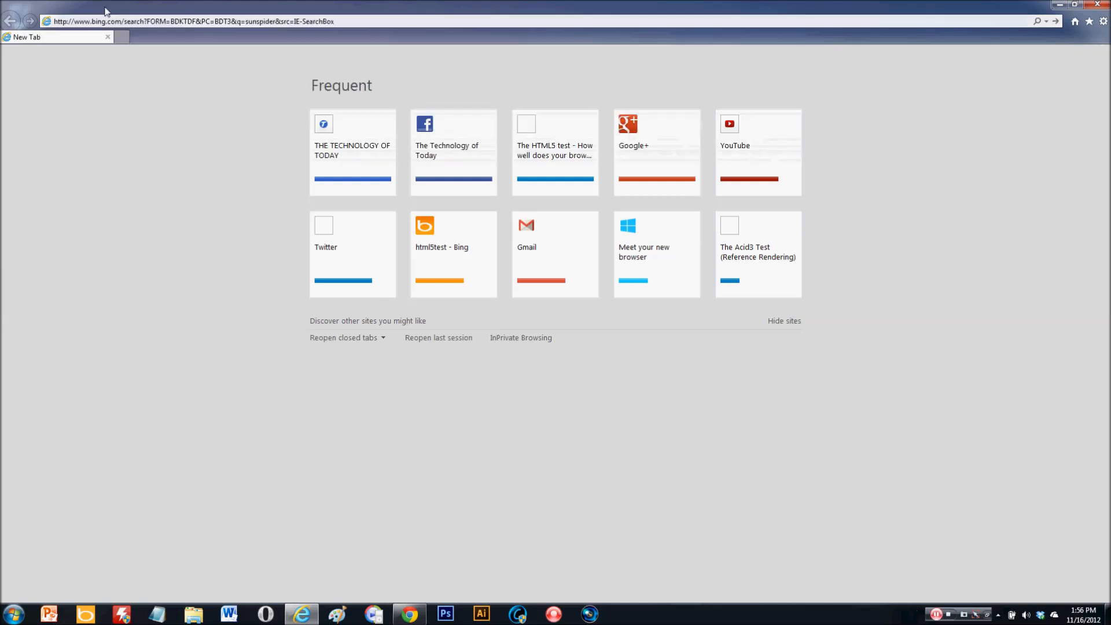
key(Return)
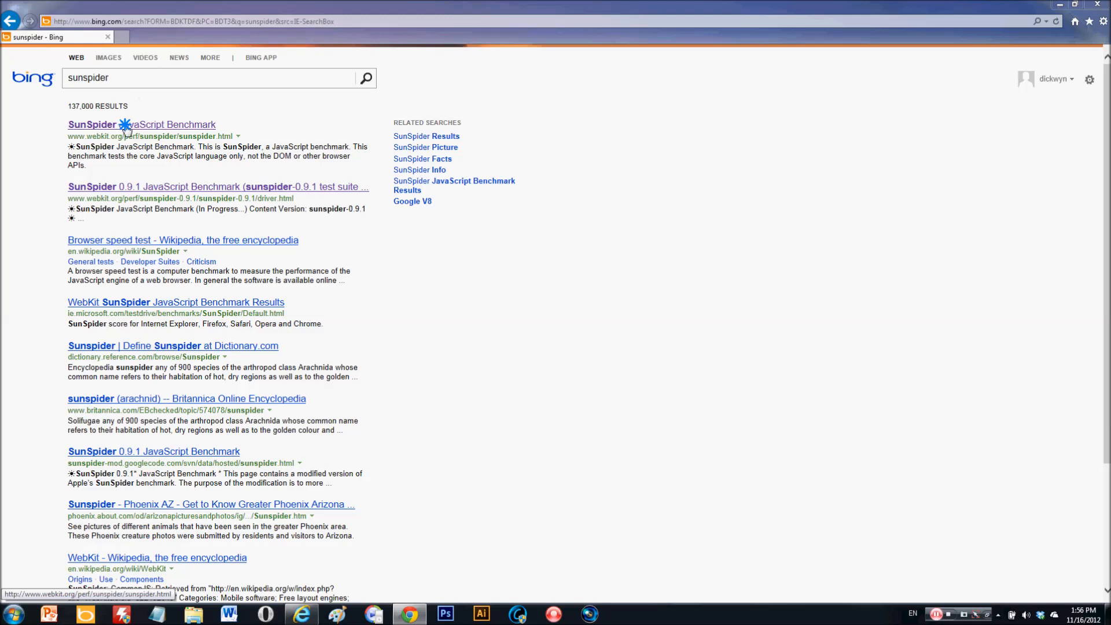
click(141, 124)
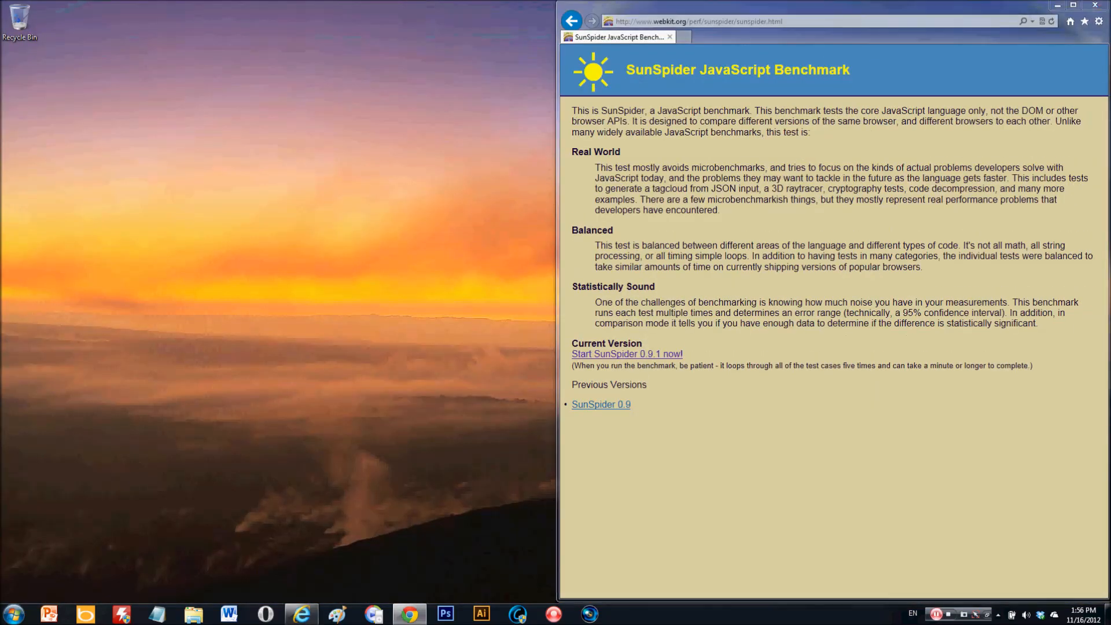
- Dock Chrome on the left half and load the SunSpider benchmark page there too
click(409, 613)
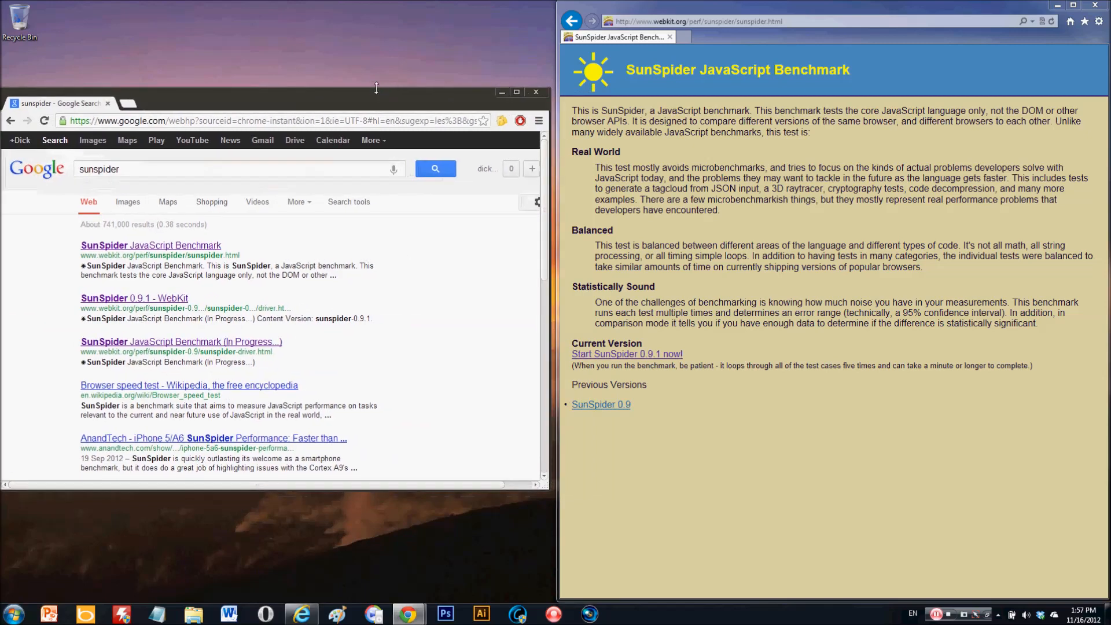
click(539, 32)
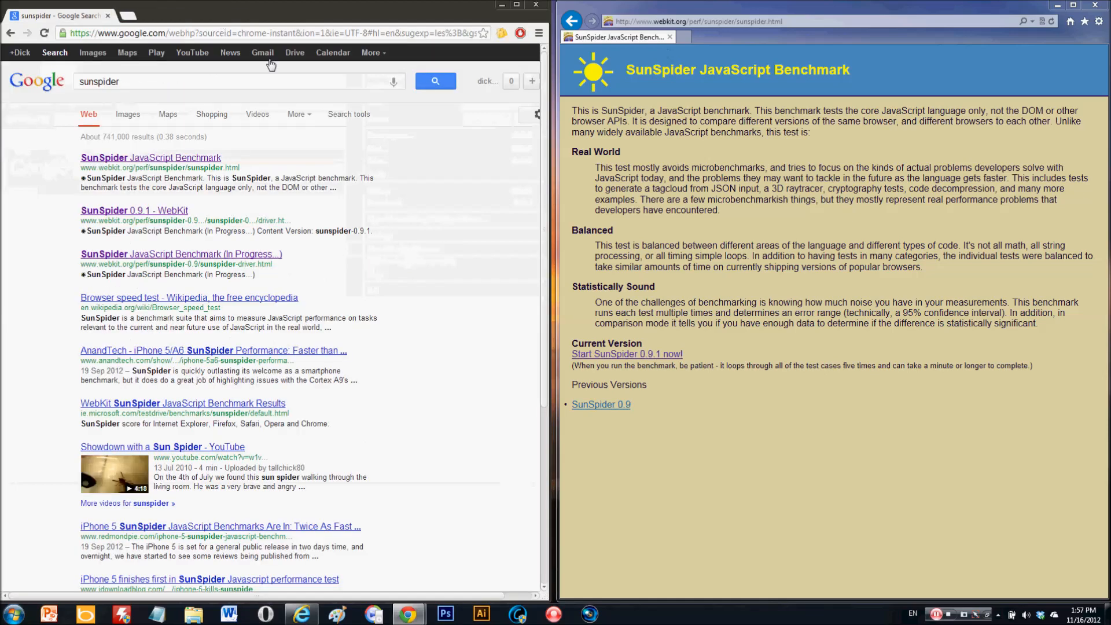
click(149, 158)
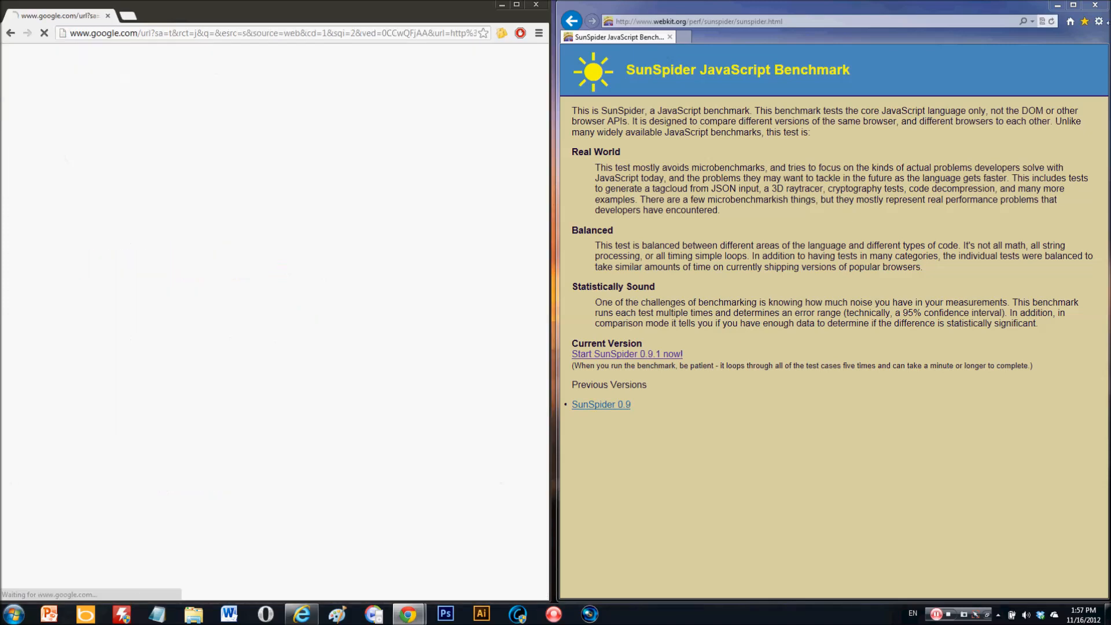
- Check IE's version number via About Internet Explorer and dismiss it
click(1099, 21)
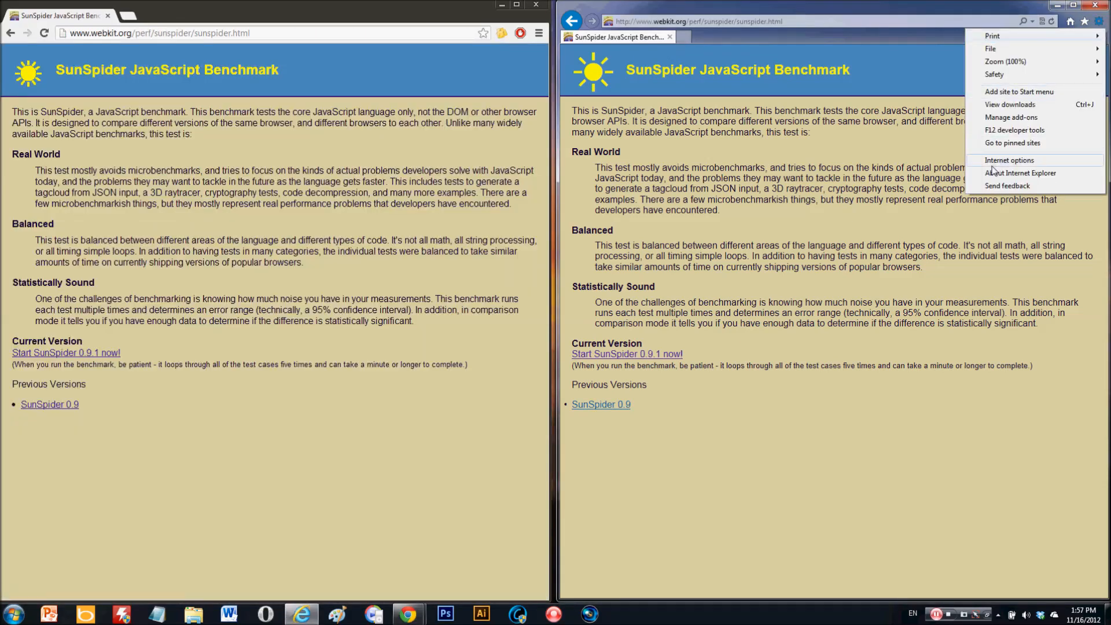
click(1021, 172)
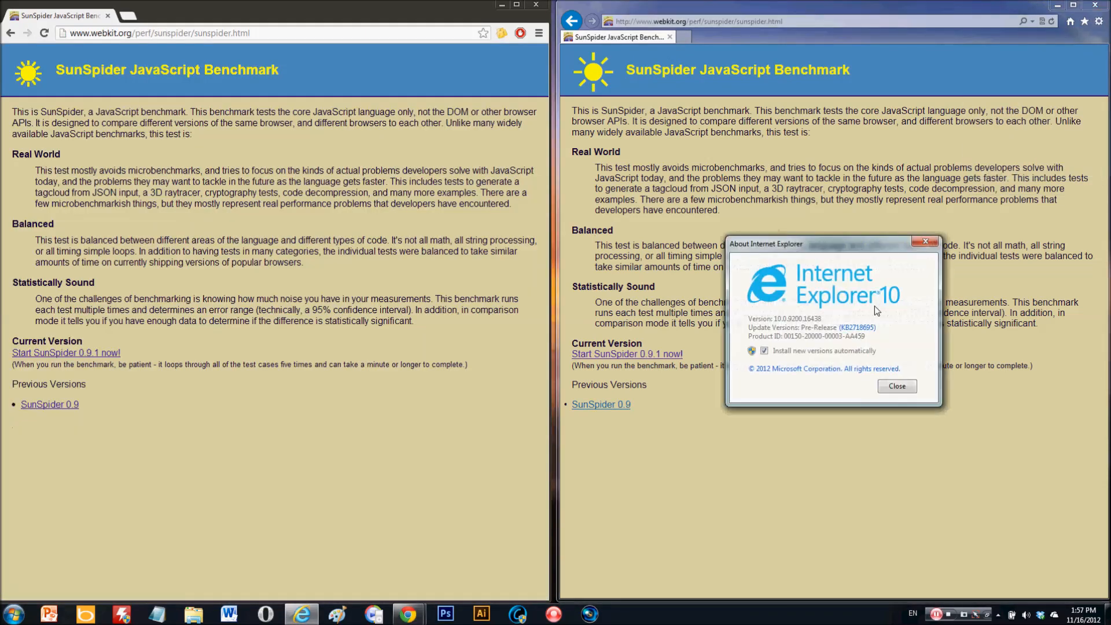
click(895, 387)
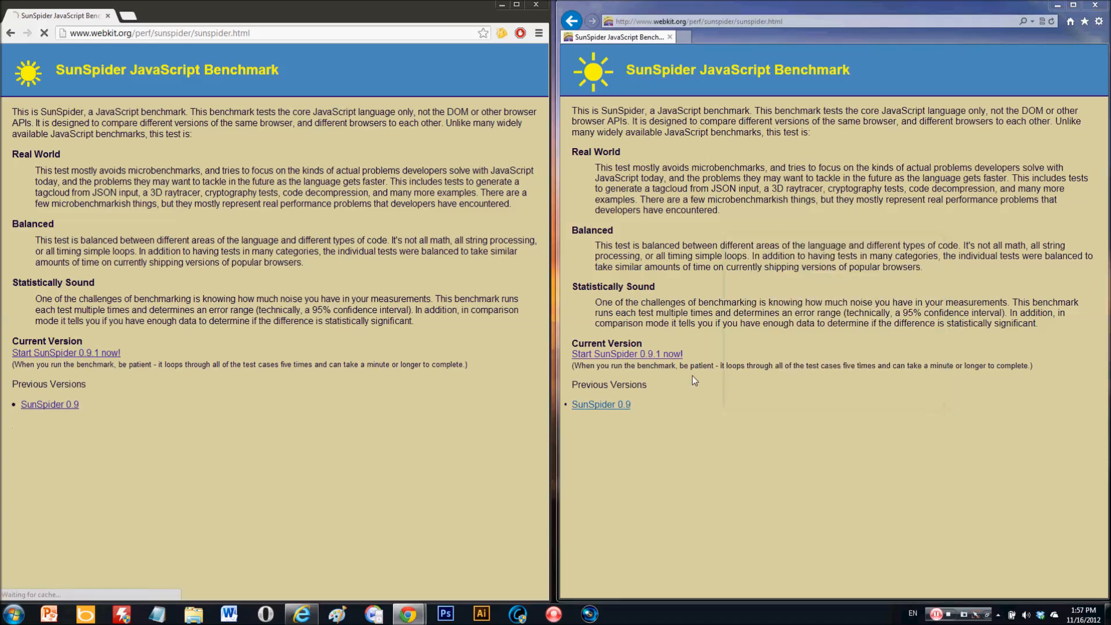
- Review the IE10 Release Preview system requirements in Chrome, then return to its SunSpider run
click(66, 351)
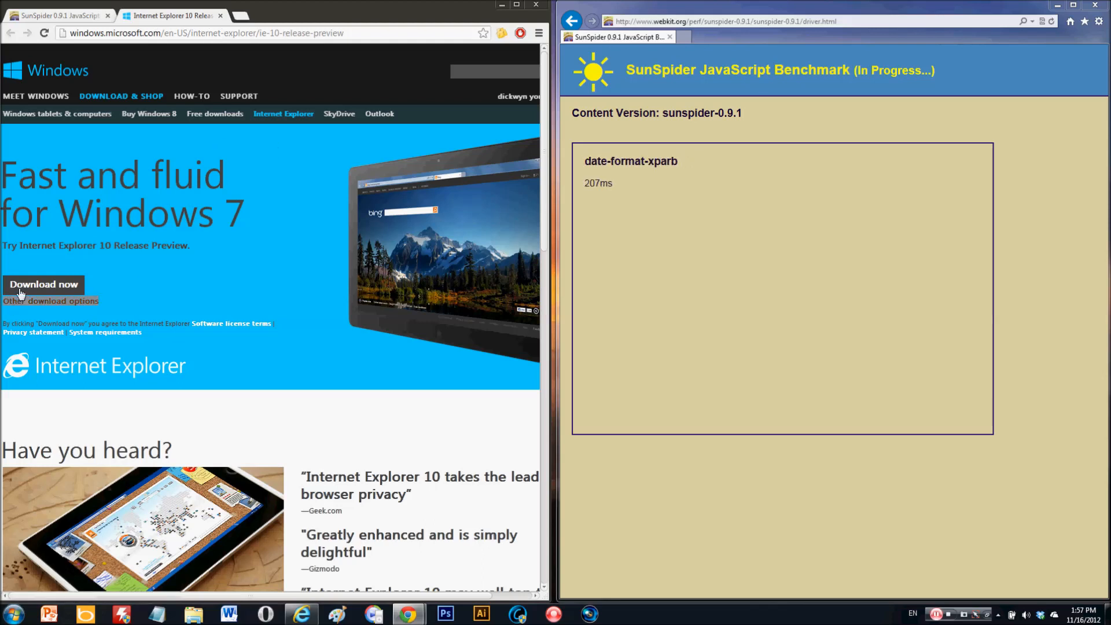
mouse_move(150, 349)
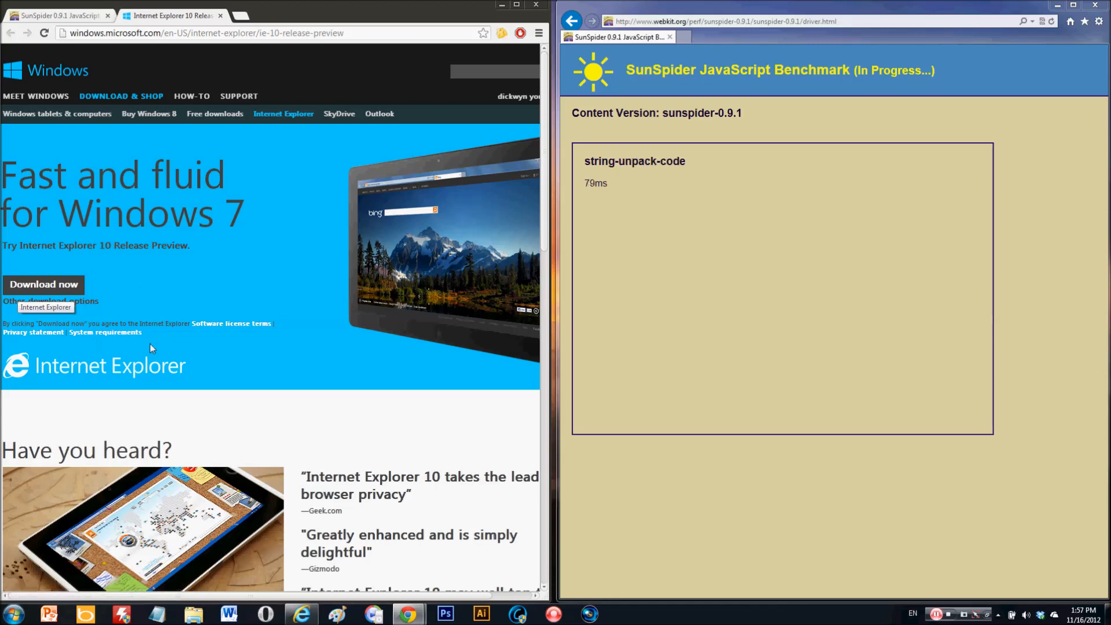
mouse_move(118, 337)
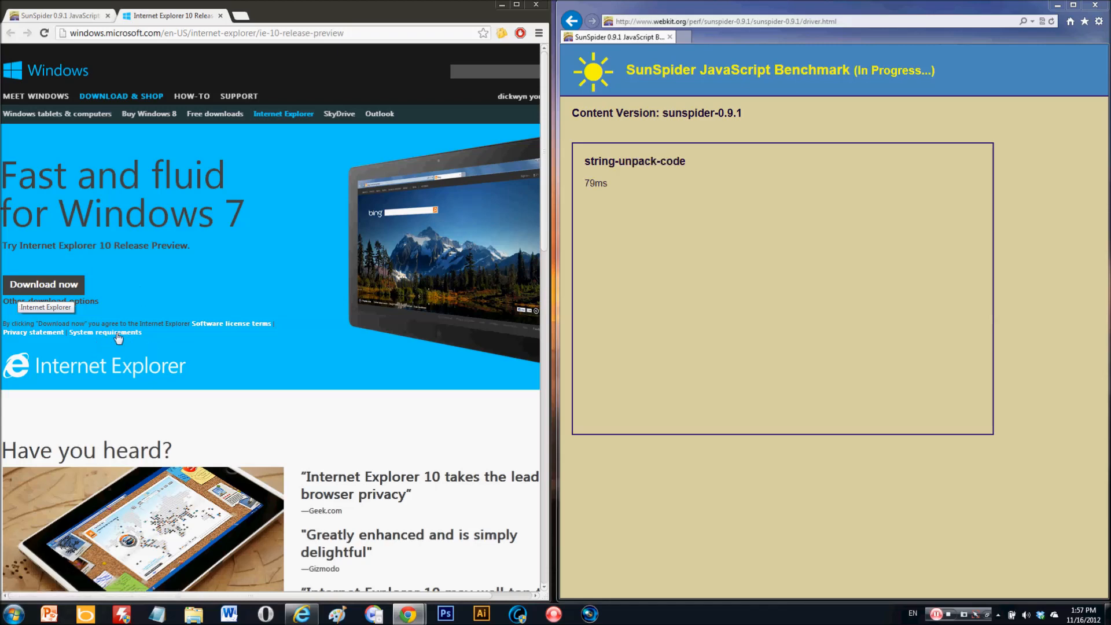
click(104, 332)
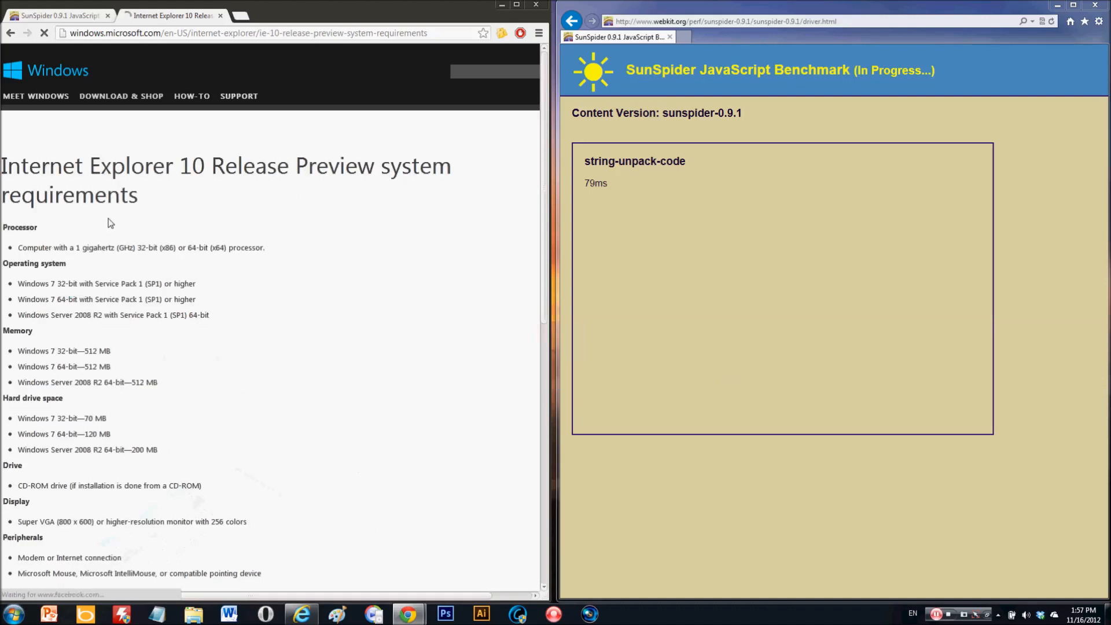
scroll(down, 3)
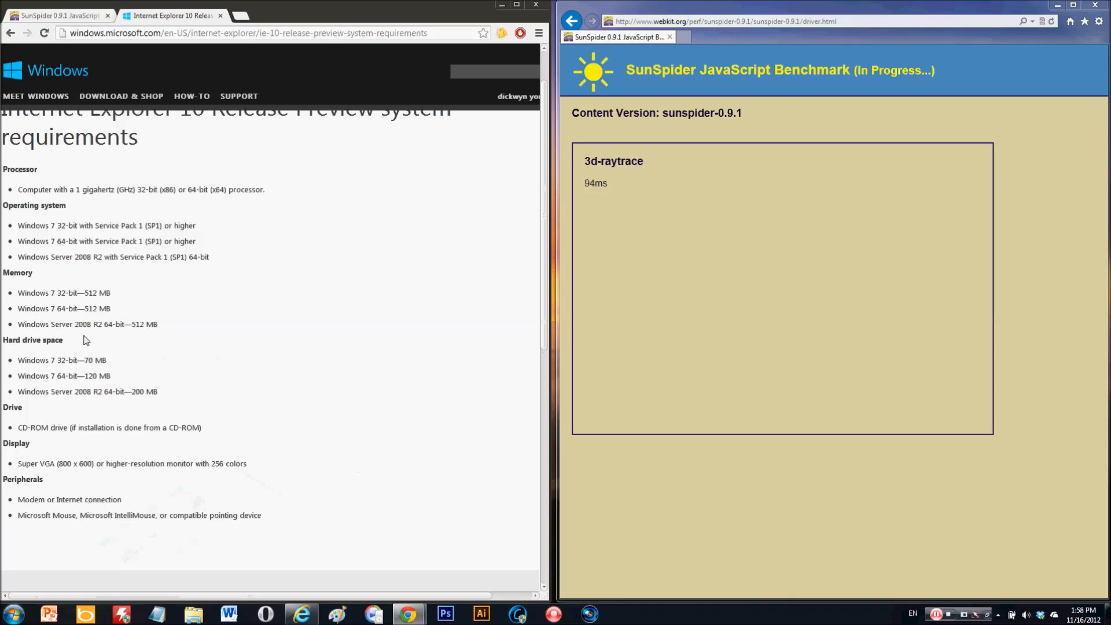
click(60, 15)
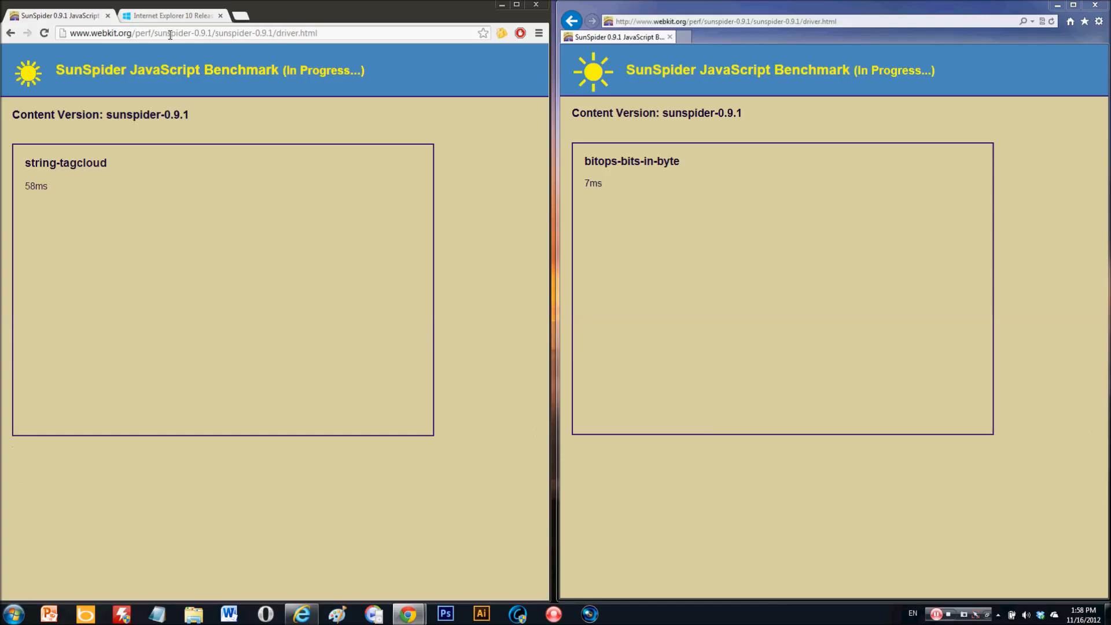
- Load html5test.com in new tabs in both IE and Chrome, then check IE's SunSpider run
click(170, 15)
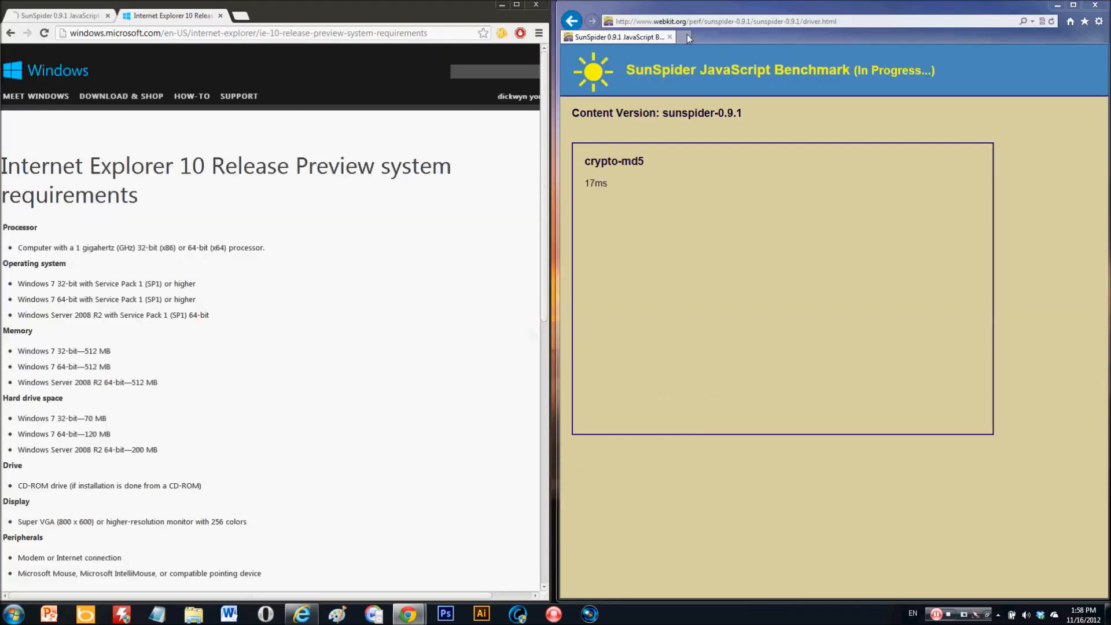
click(684, 38)
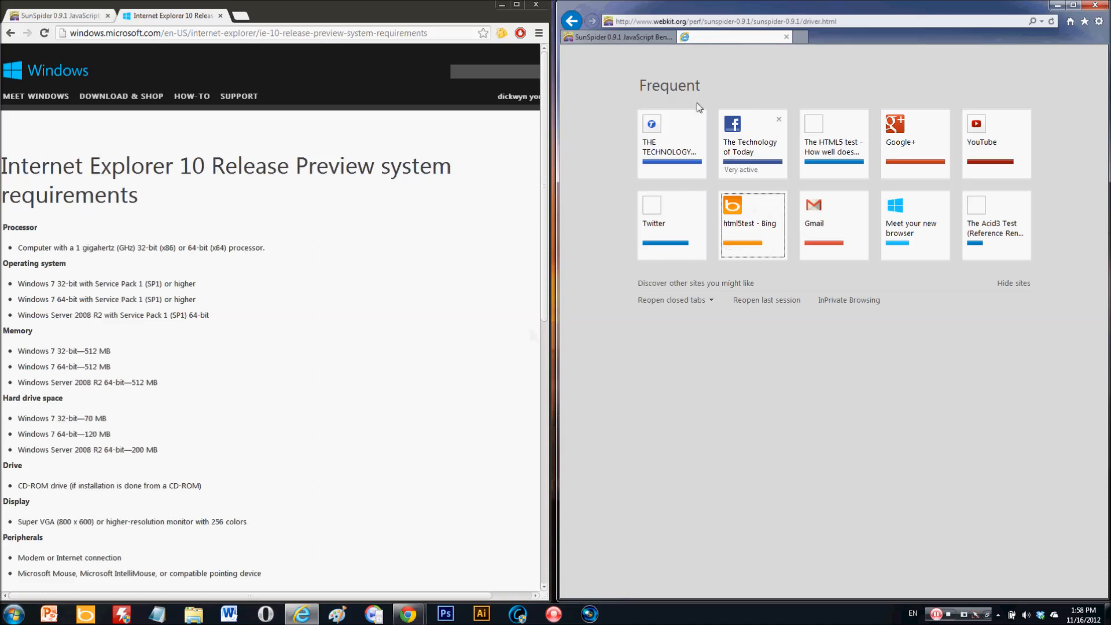
mouse_move(680, 61)
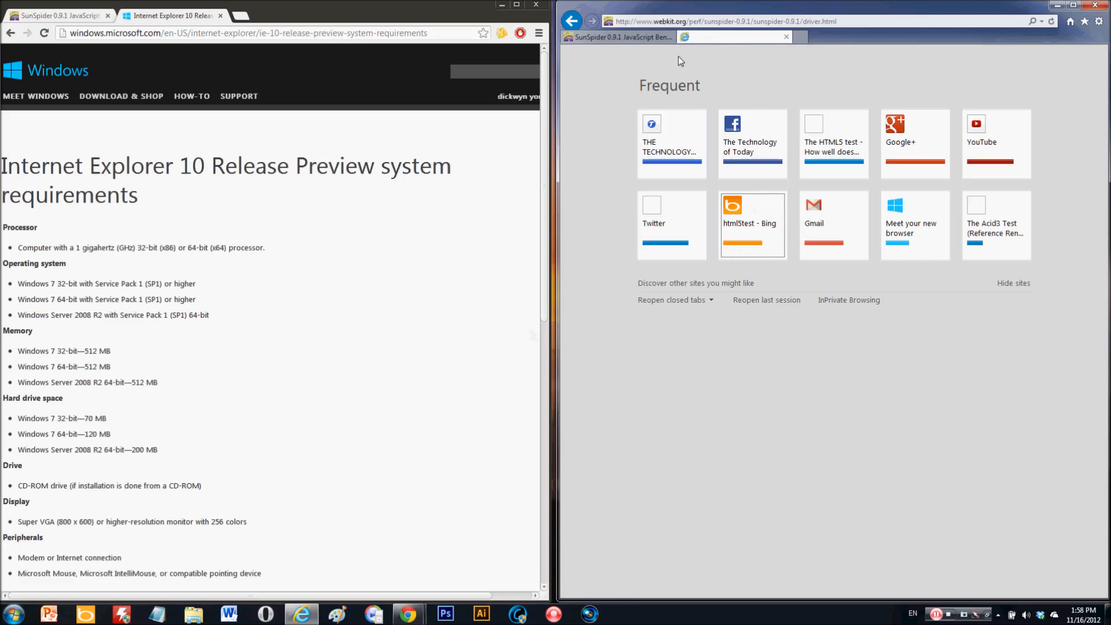
mouse_move(245, 18)
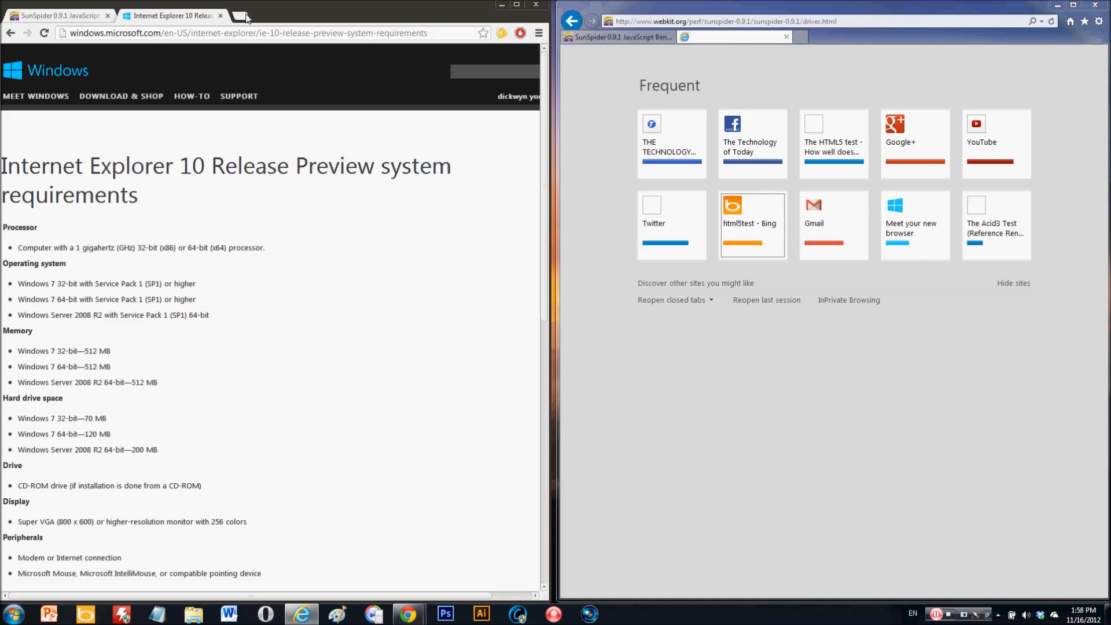
click(241, 15)
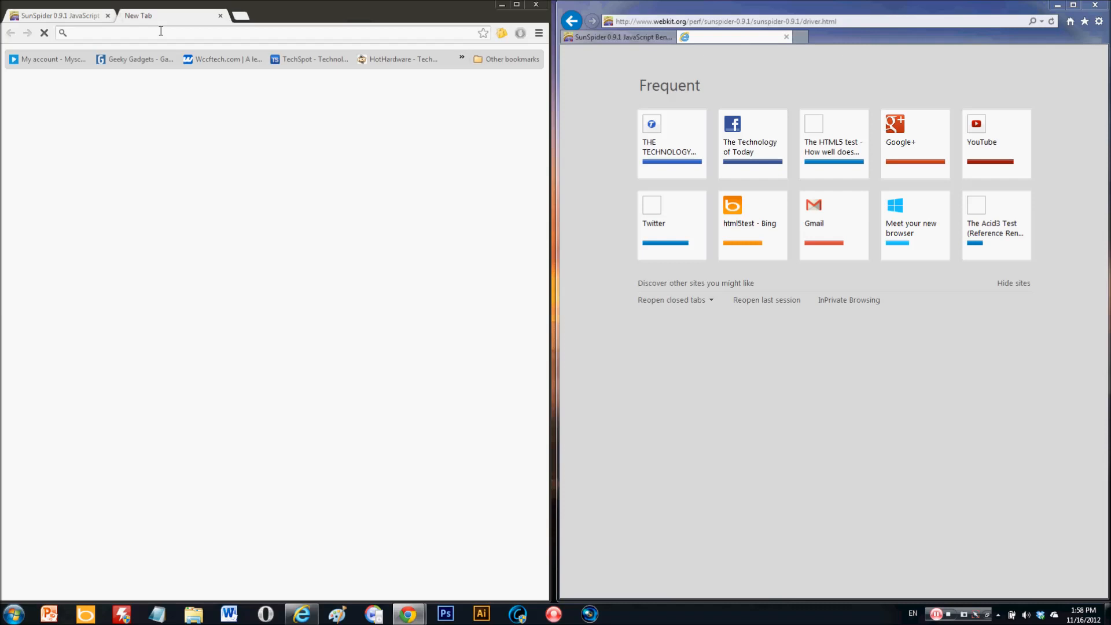
text(htma)
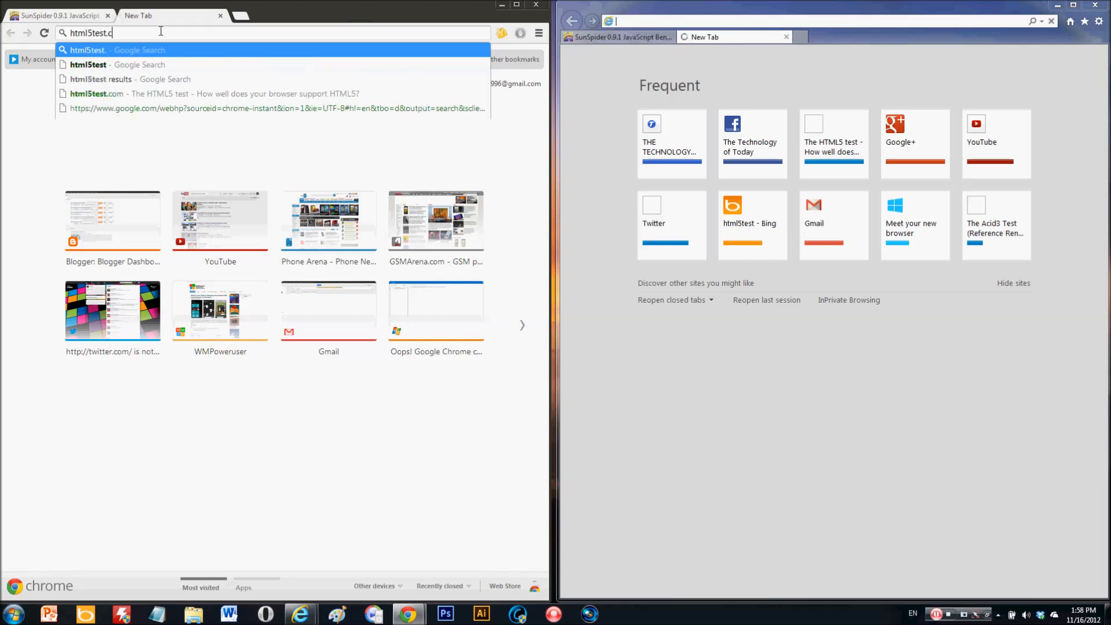
key(Return)
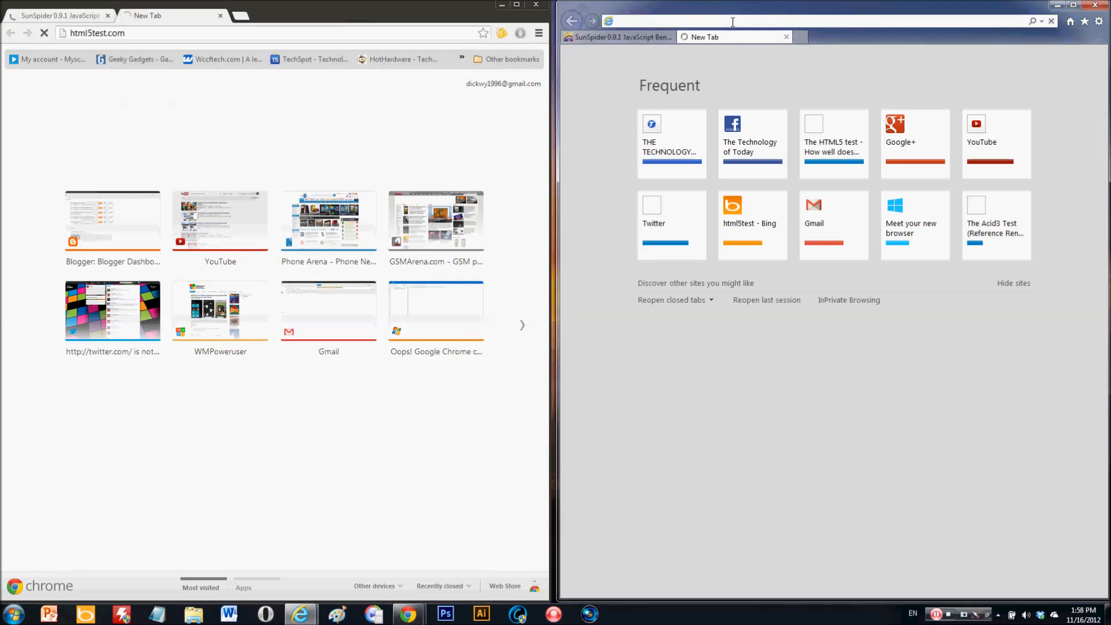
text(http://html5test.com/)
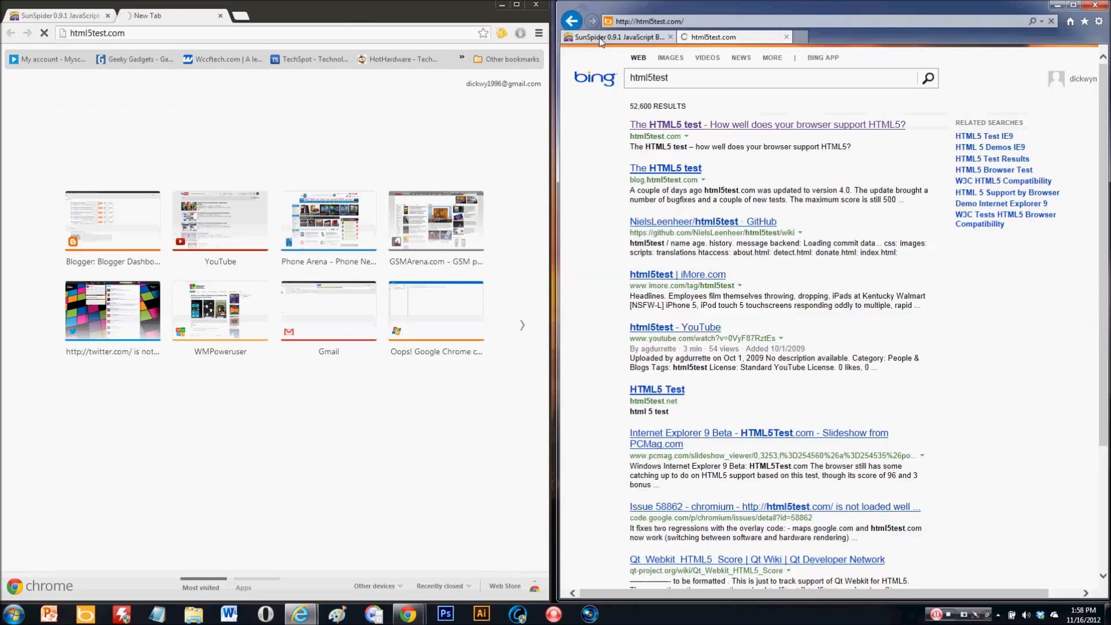
click(617, 37)
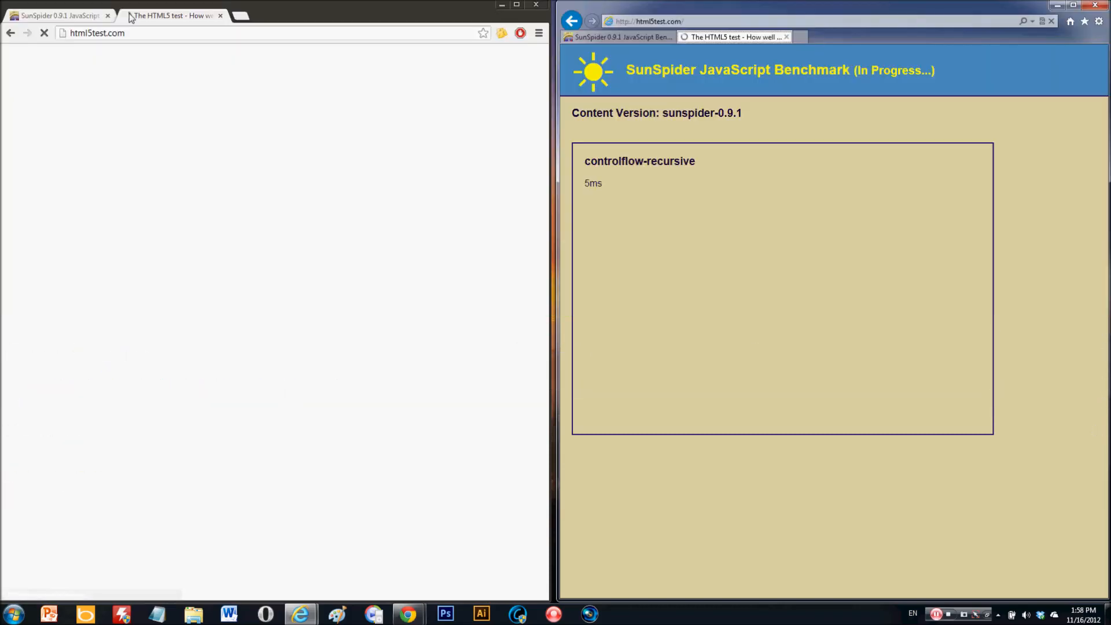
- Show IE's HTML5 test score of 320 plus 6 bonus and Chrome's finished SunSpider results
click(736, 37)
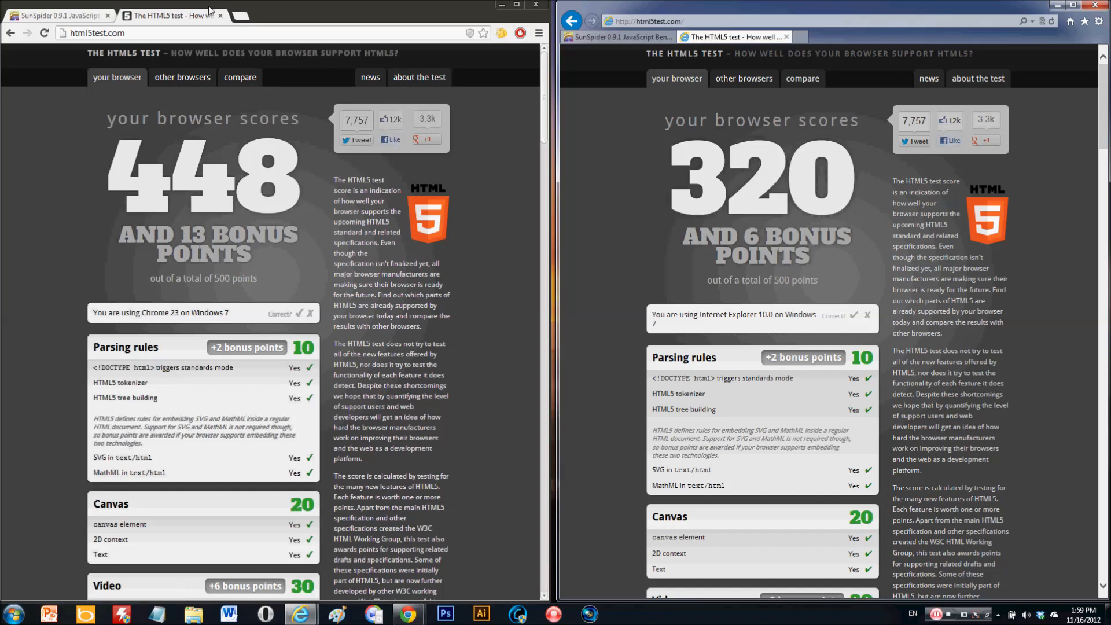
click(56, 15)
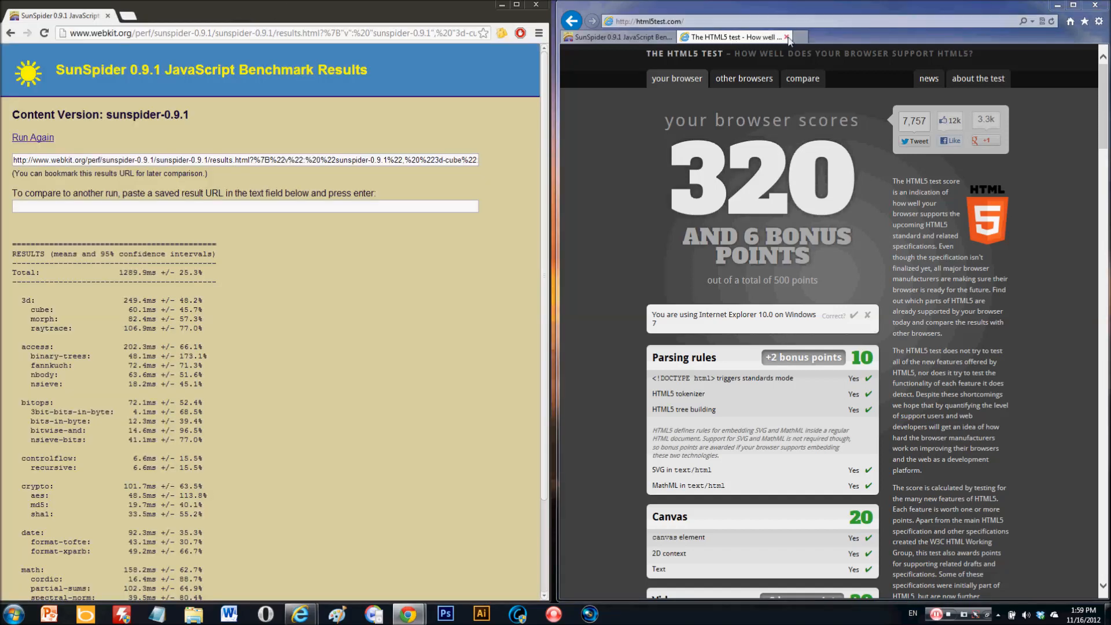
- Paste Chrome's results URL into IE's SunSpider comparison, showing IE 1.63x as fast, then dismiss Chrome
click(787, 37)
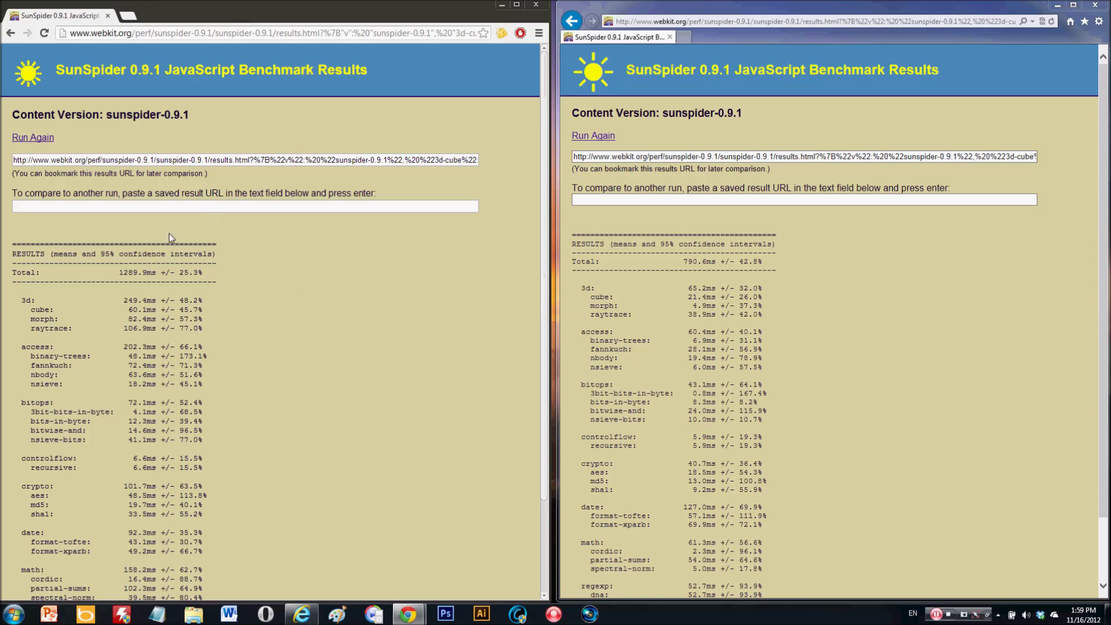
mouse_move(173, 165)
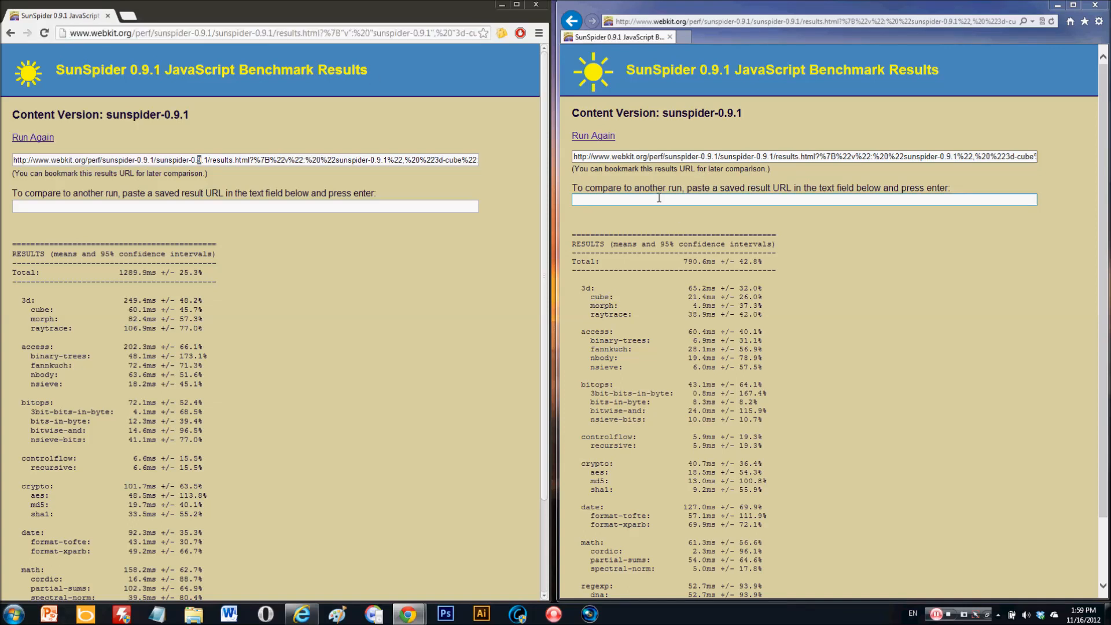
text(%22:%5B66,143,212,143,312,87,101,133,51,58%5D,%22string-validate-input%22:%5B32,78,49,100,136,89,194,46,36,29%5D%7D)
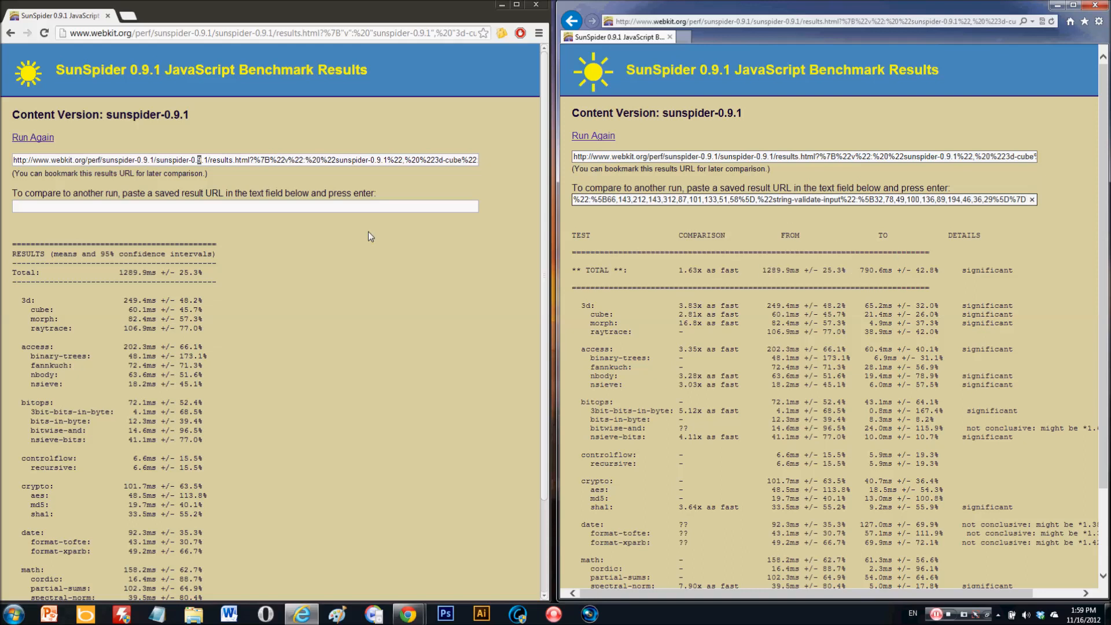
mouse_move(678, 274)
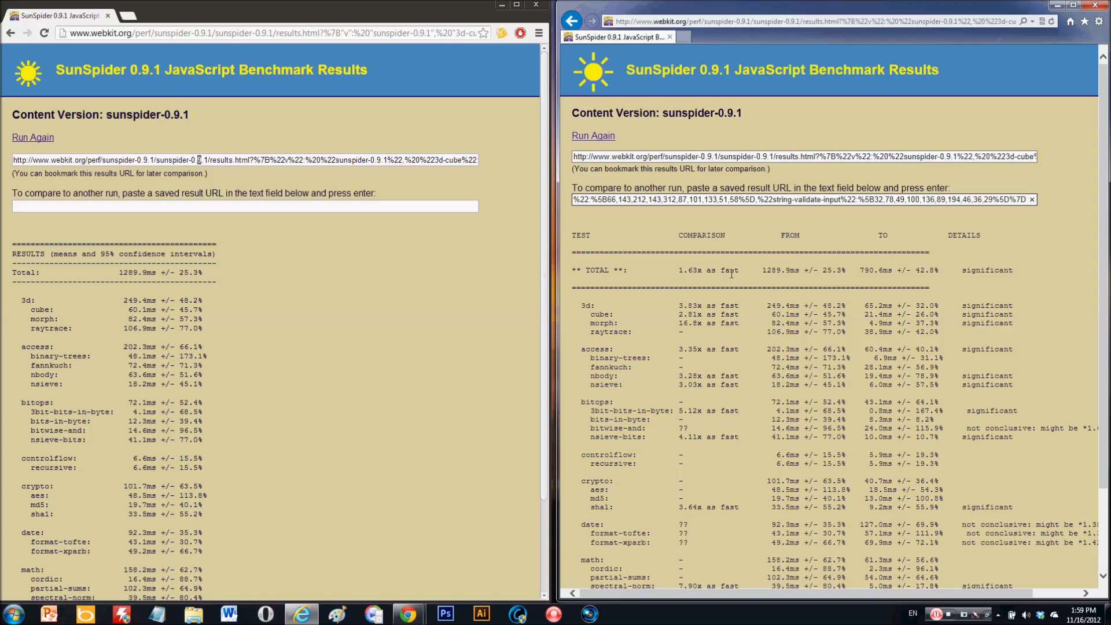
scroll(down, 3)
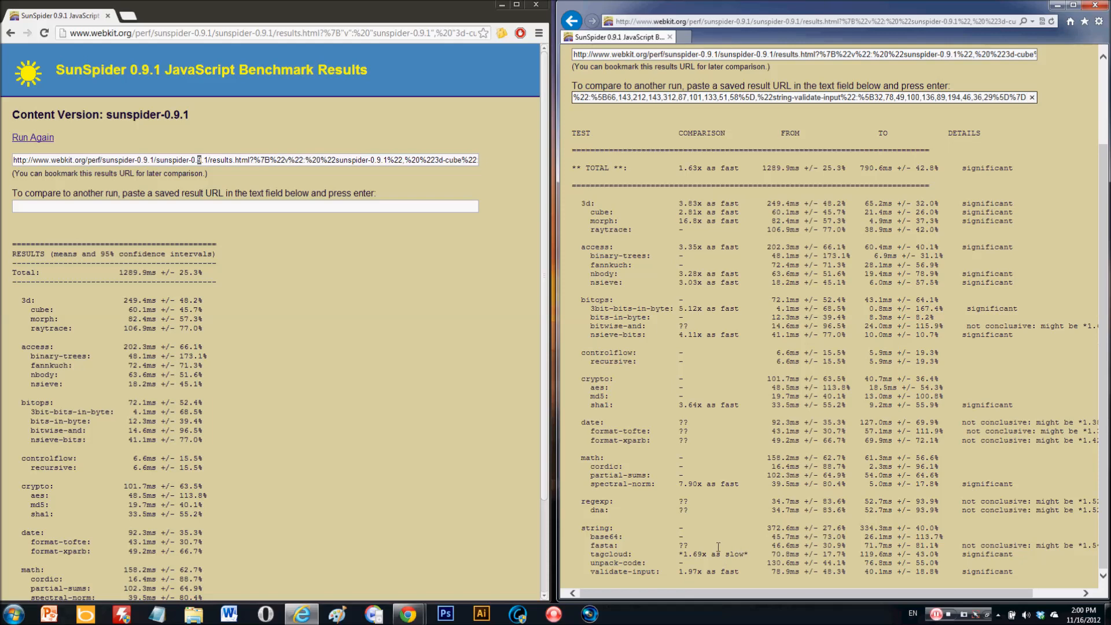
mouse_move(679, 199)
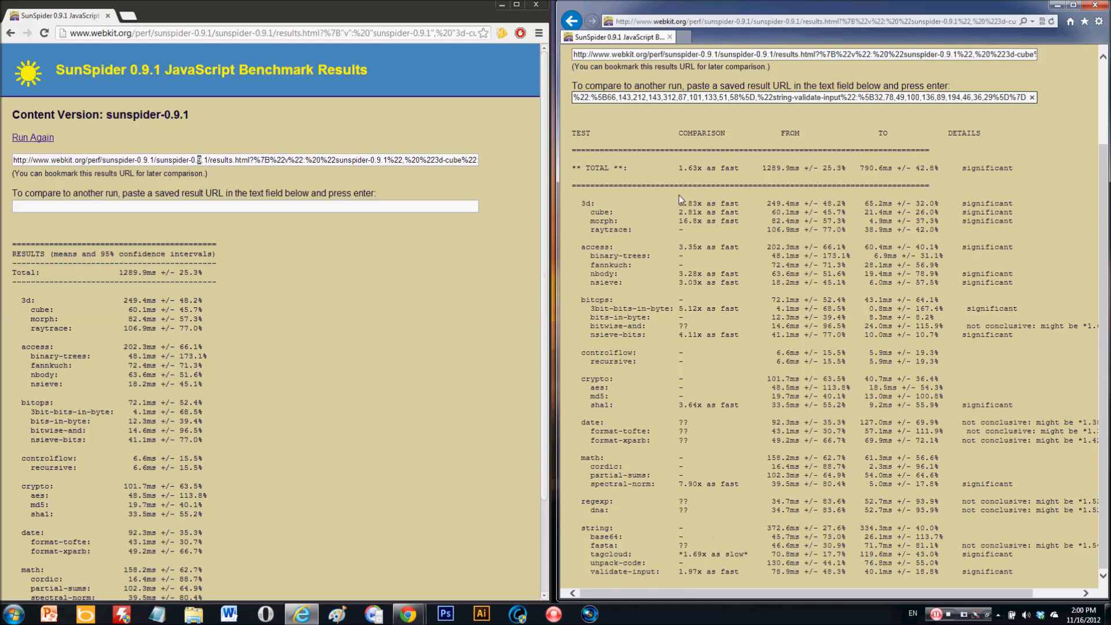
click(537, 5)
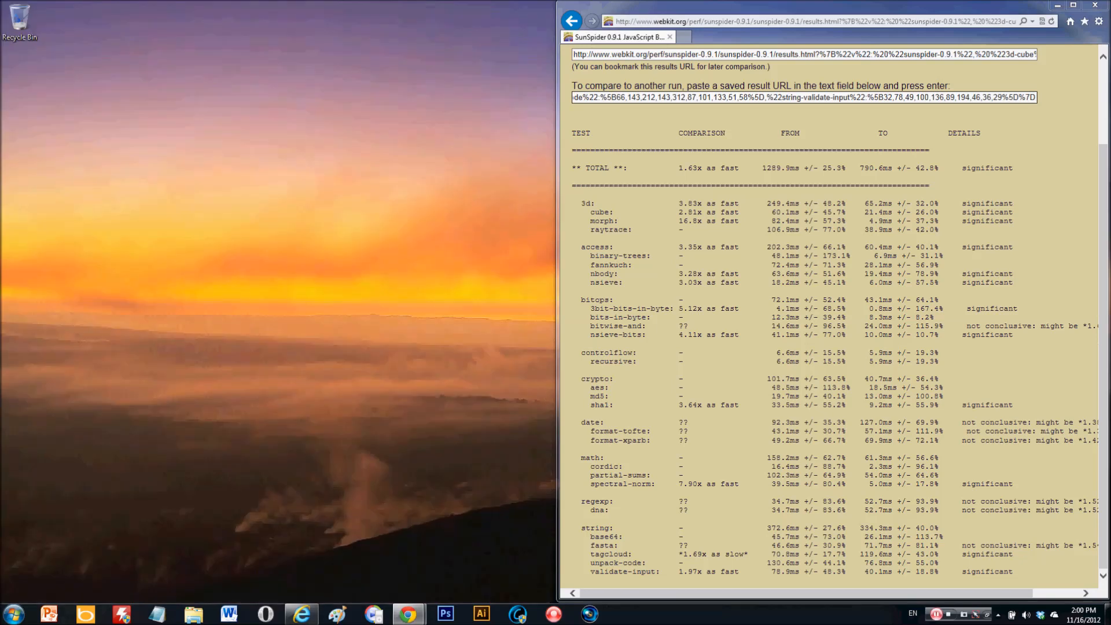
- From a new tab's Frequent tiles, load THE TECHNOLOGY OF TODAY blog homepage
click(1084, 5)
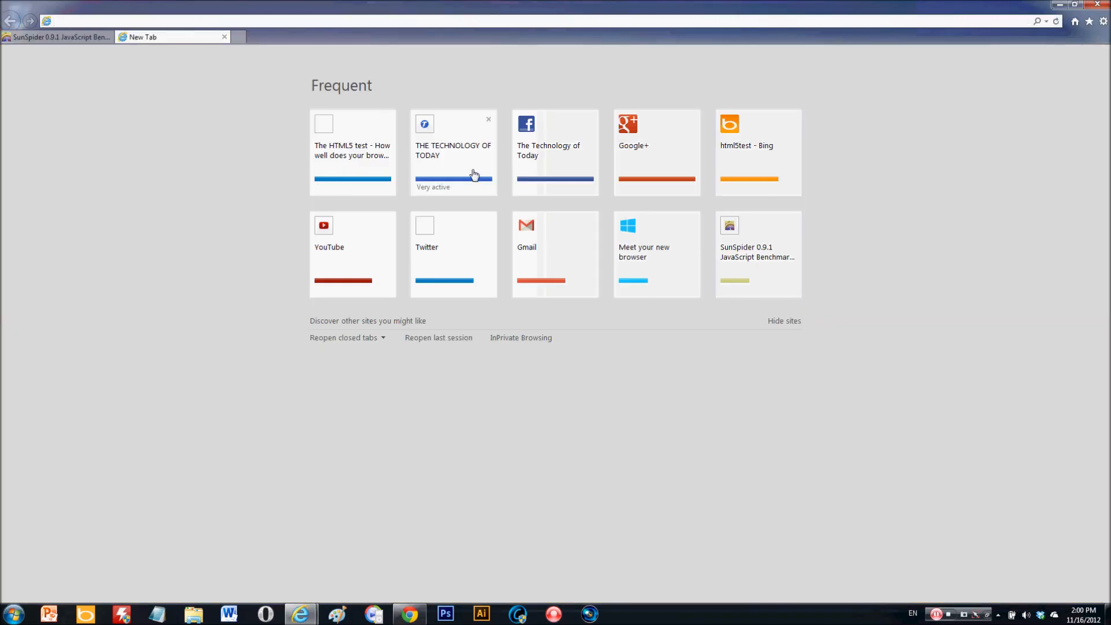
click(453, 151)
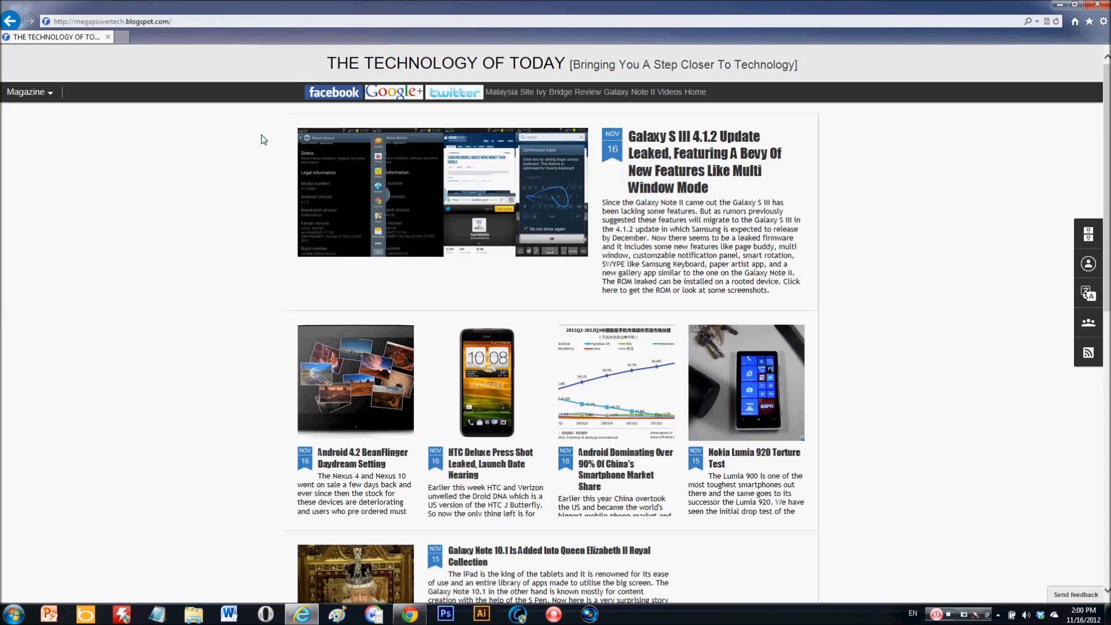
mouse_move(225, 158)
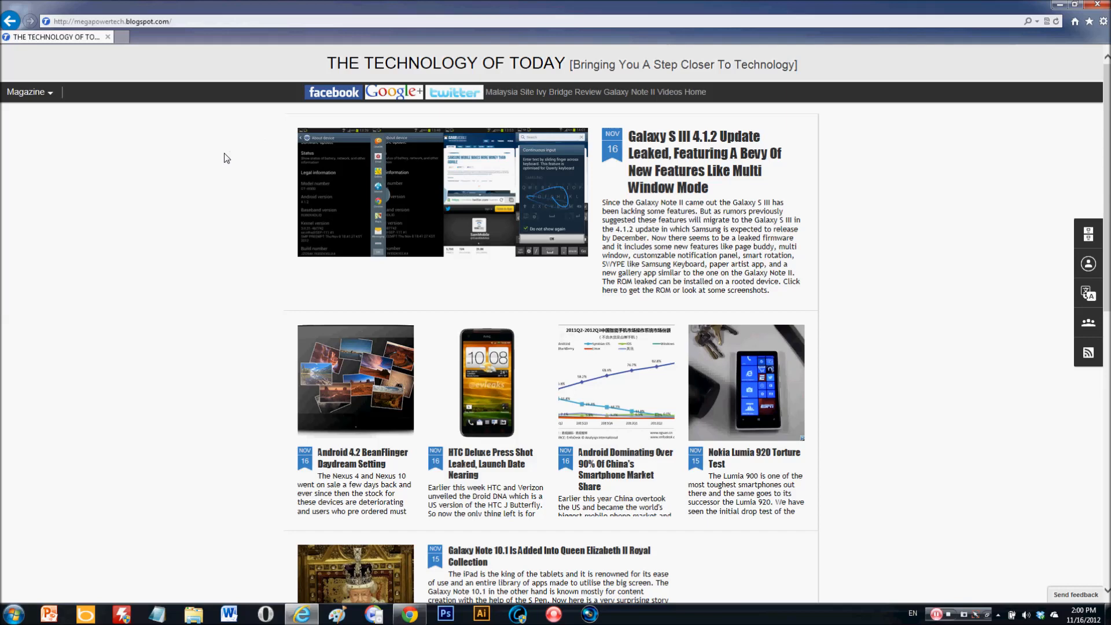
mouse_move(839, 507)
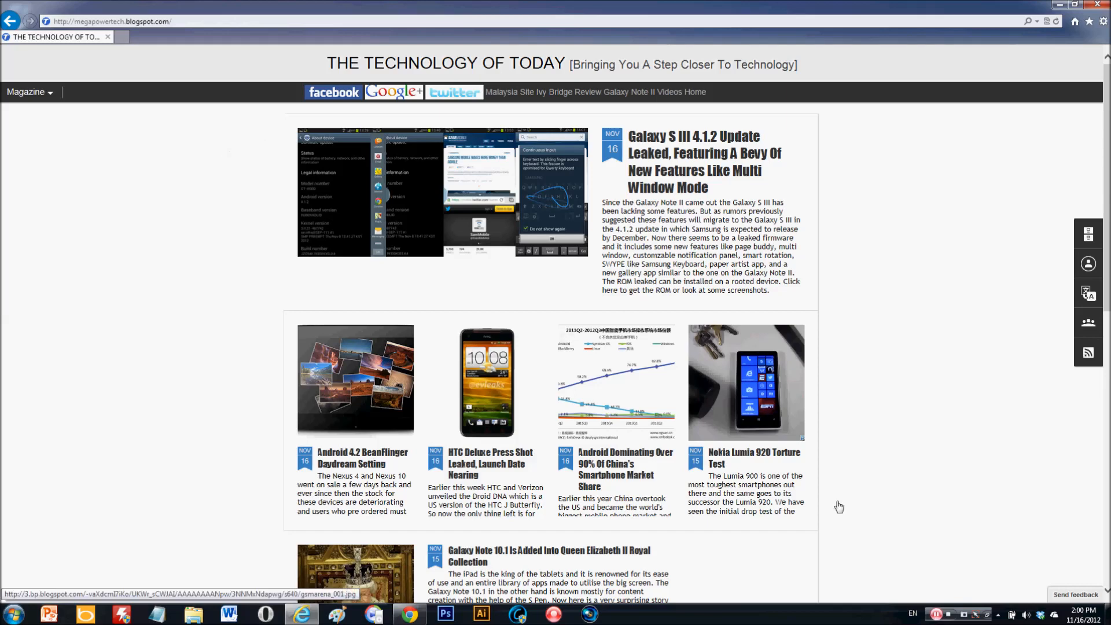